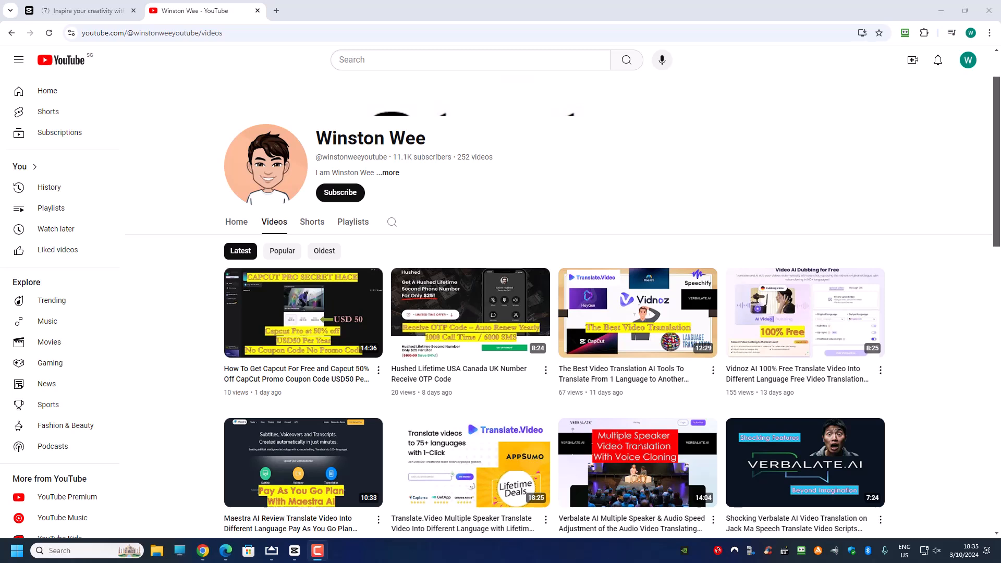
pyautogui.moveTo(412, 23)
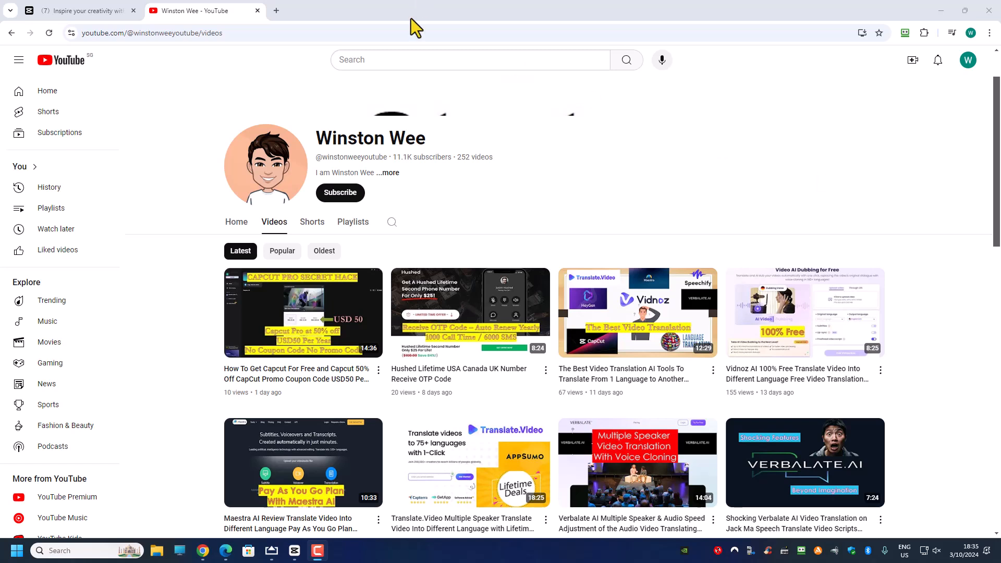
pyautogui.moveTo(306, 205)
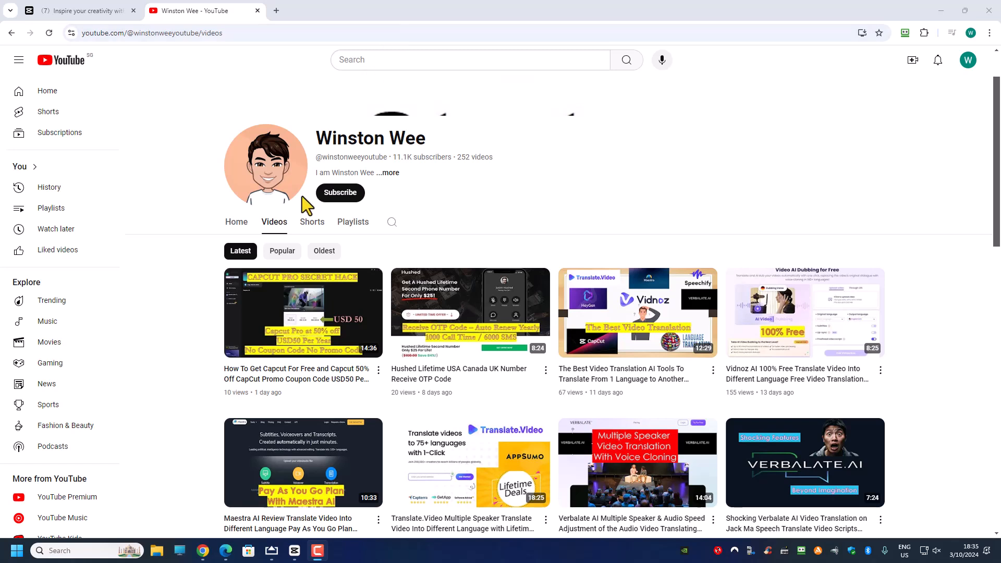
pyautogui.moveTo(329, 64)
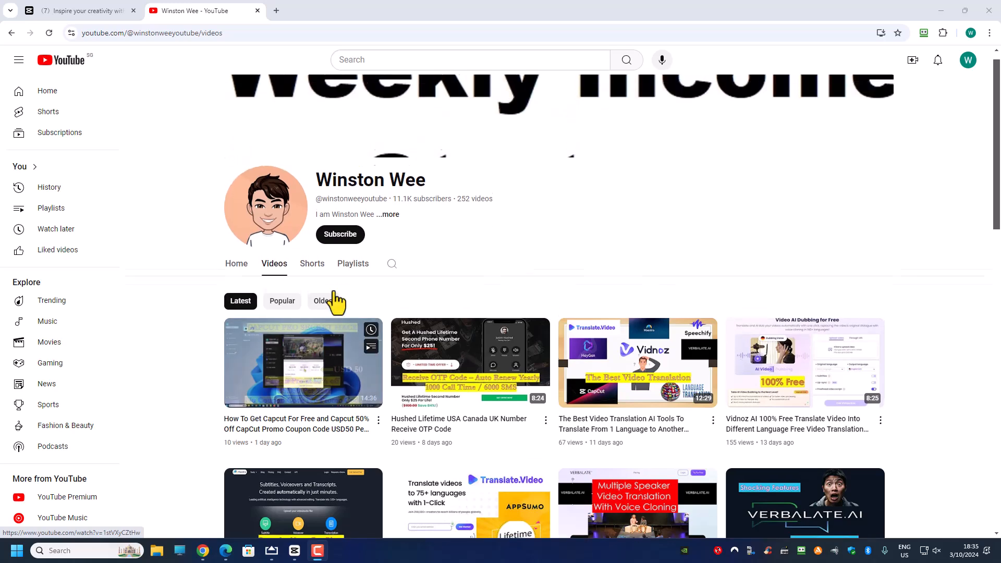
# Step: Scroll down the YouTube channel's Videos tab of latest uploads
pyautogui.scroll(-3)
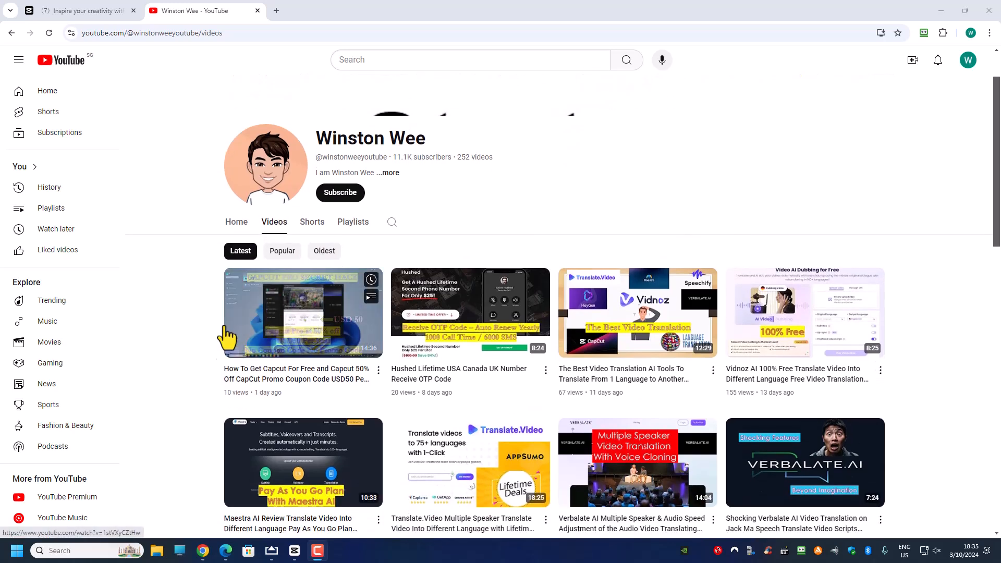
pyautogui.moveTo(283, 364)
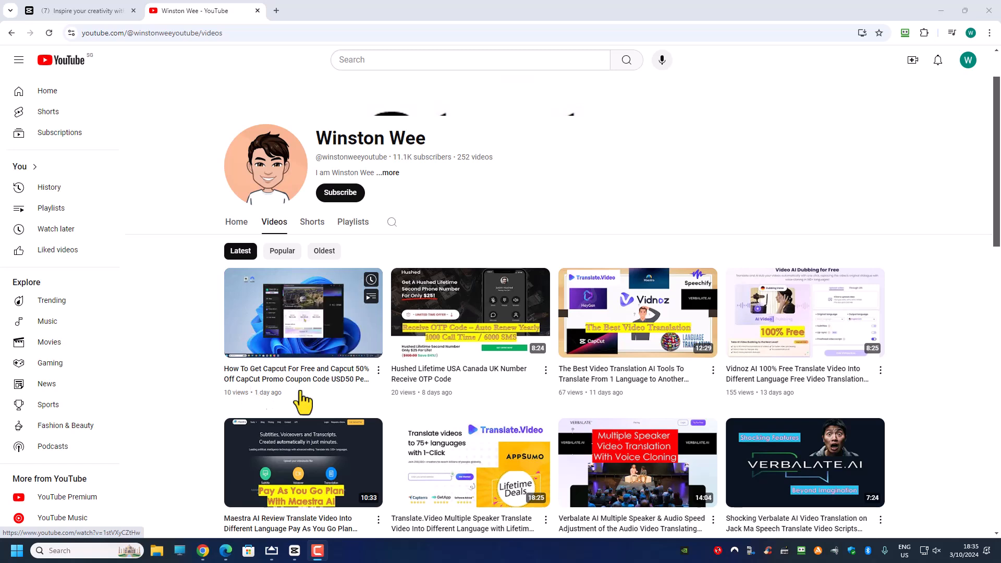
pyautogui.moveTo(316, 386)
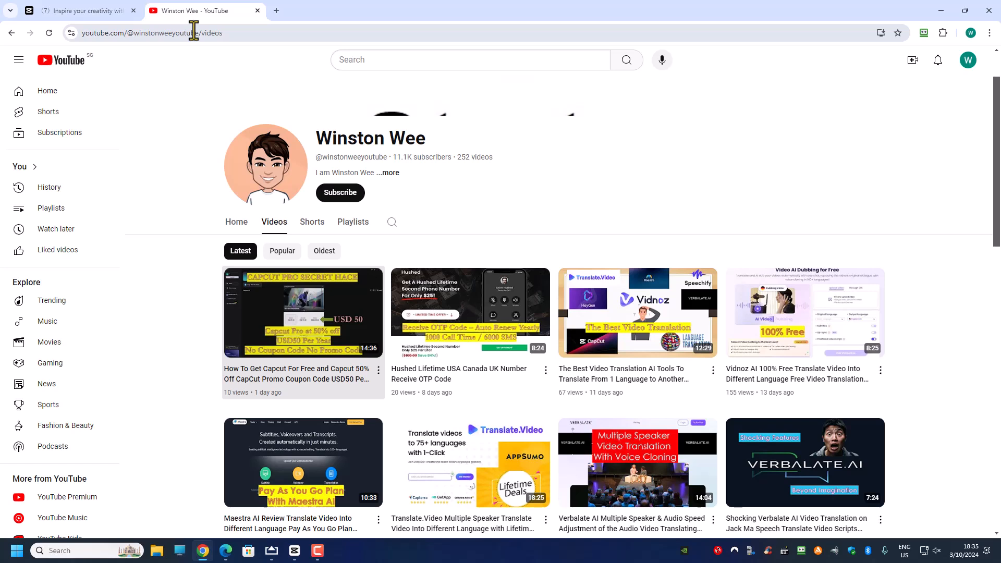
pyautogui.moveTo(208, 7)
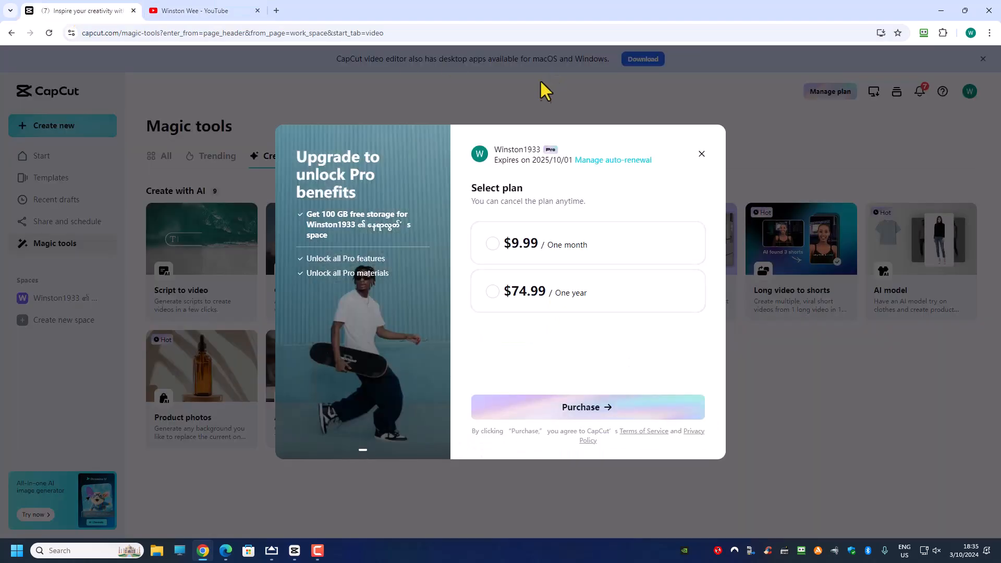
# Step: Dismiss the Upgrade to Pro plans dialog twice without purchasing
pyautogui.click(702, 154)
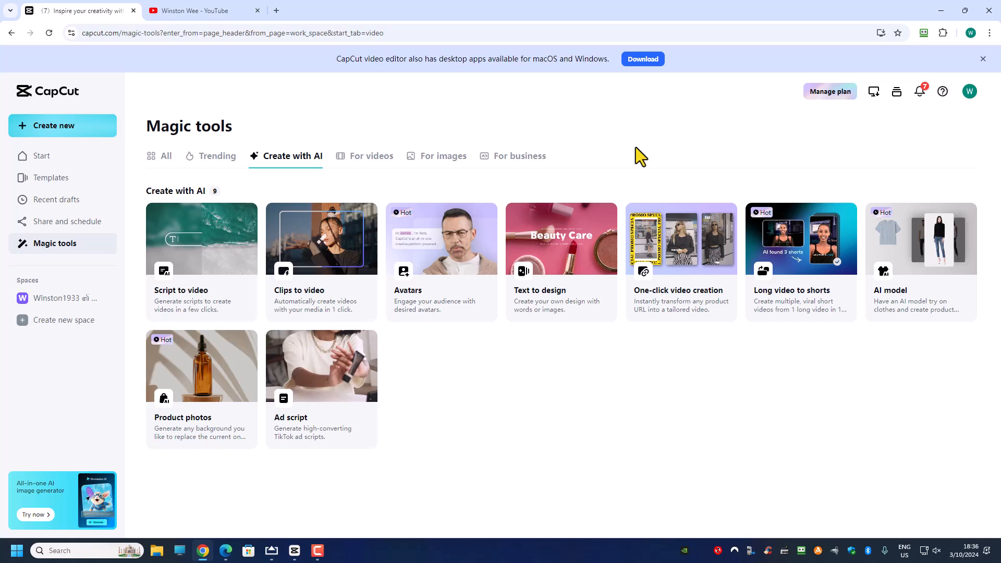
pyautogui.moveTo(643, 59)
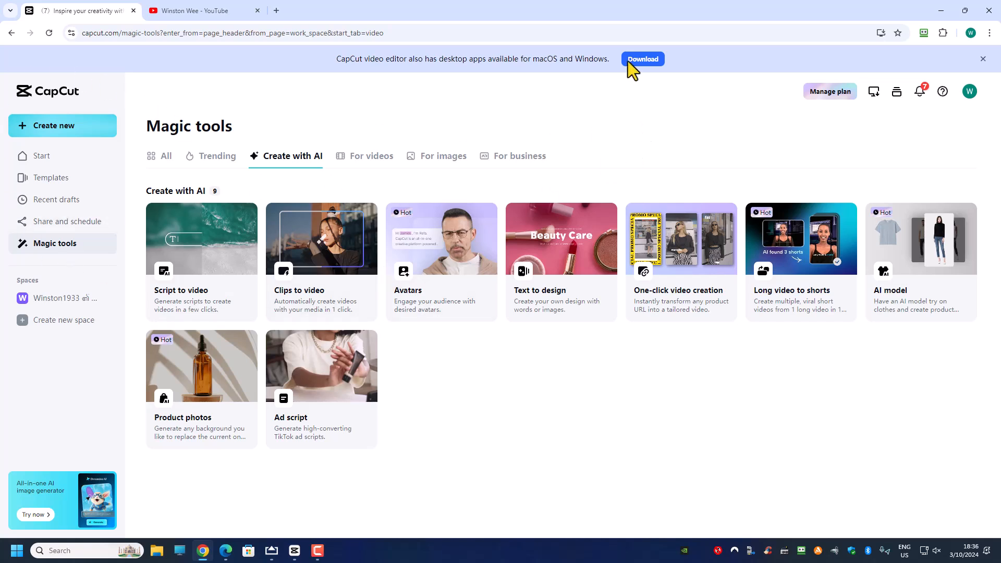
pyautogui.moveTo(179, 246)
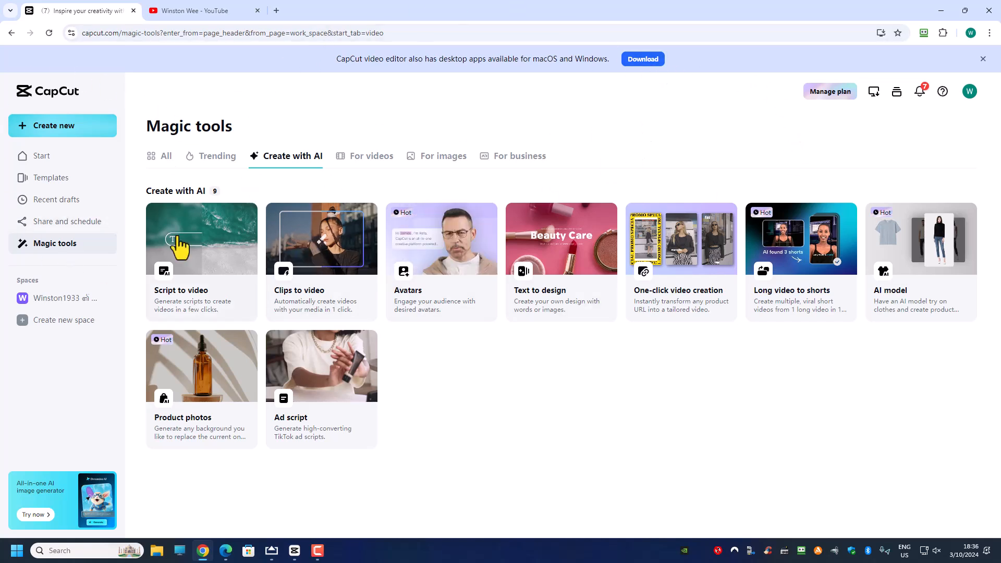
pyautogui.moveTo(810, 153)
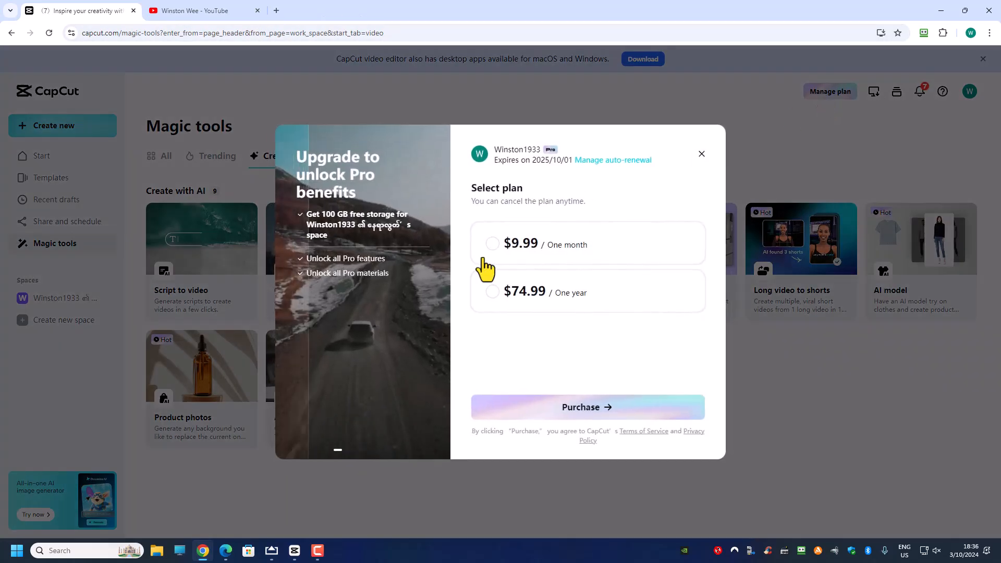
pyautogui.moveTo(537, 263)
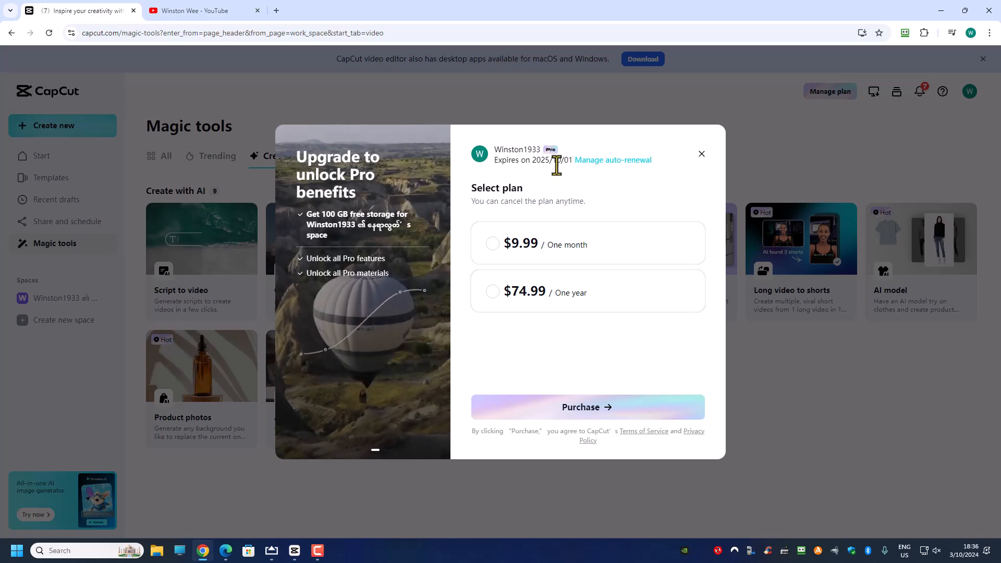
pyautogui.moveTo(683, 167)
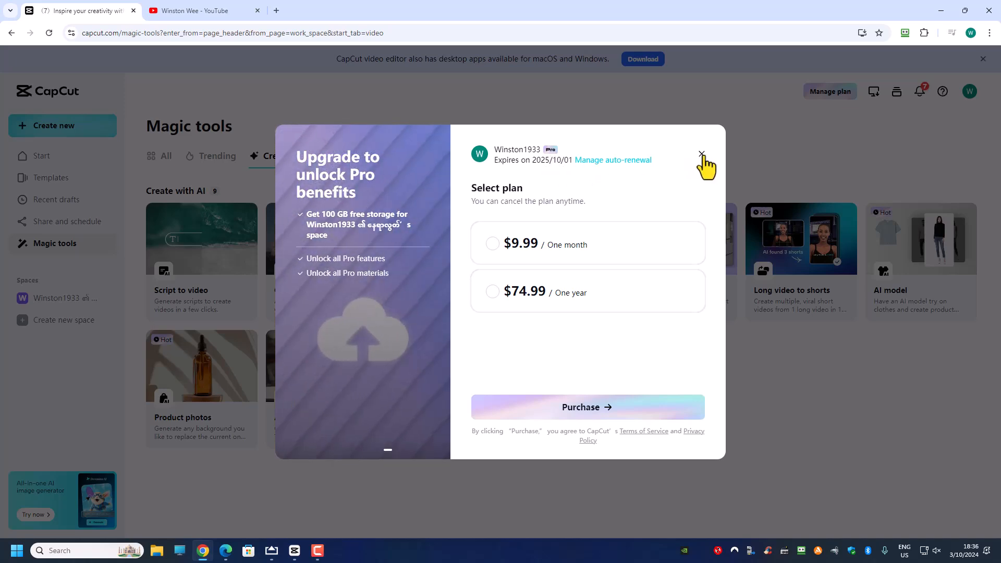
pyautogui.click(701, 154)
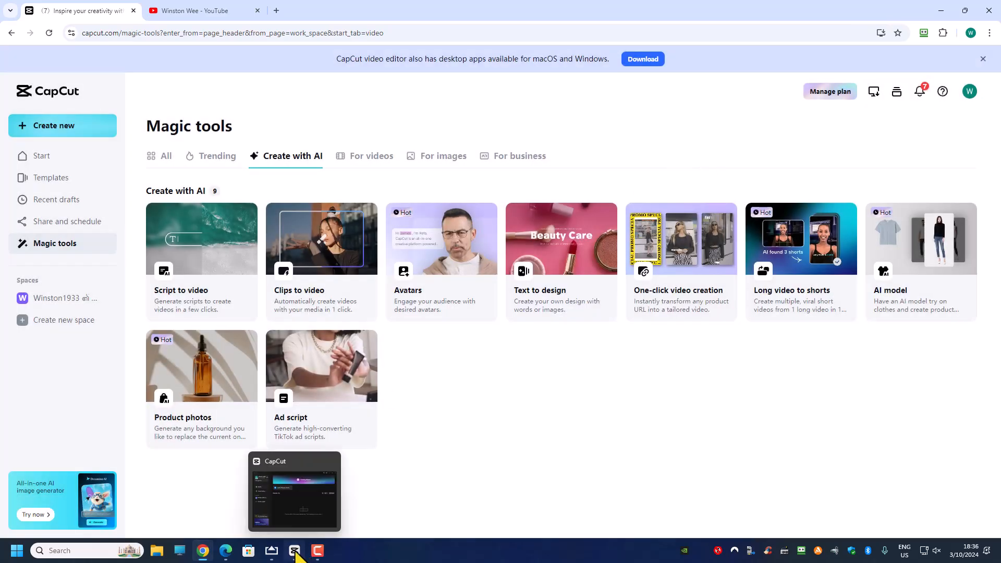
# Step: Launch the CapCut desktop app from the taskbar and close the NordVPN window
pyautogui.click(294, 551)
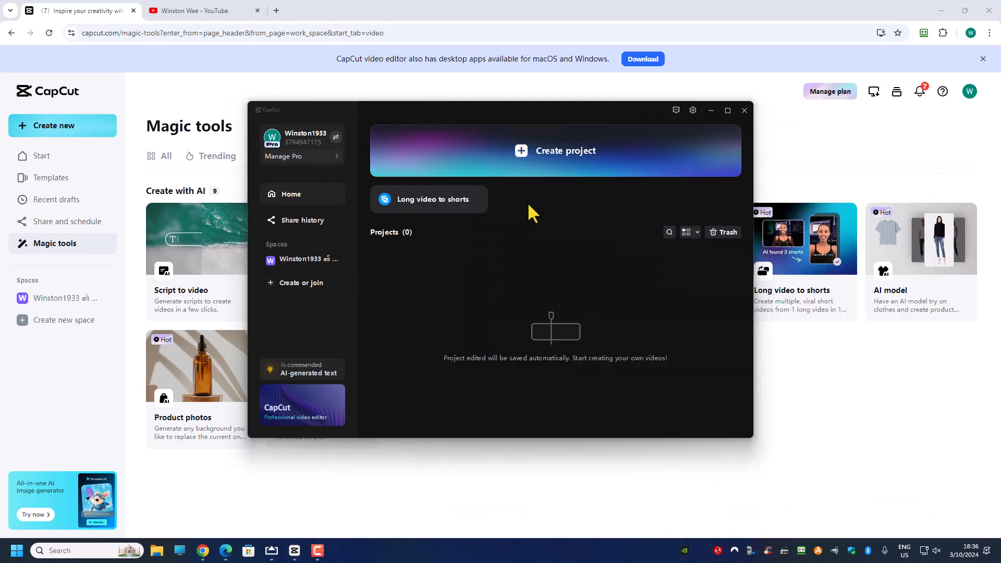
pyautogui.moveTo(622, 211)
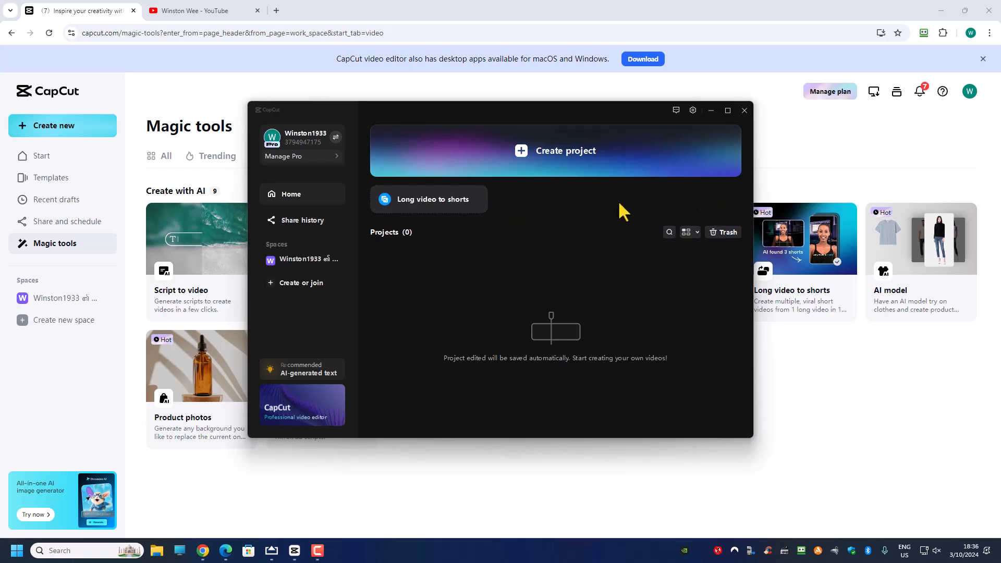
pyautogui.moveTo(642, 220)
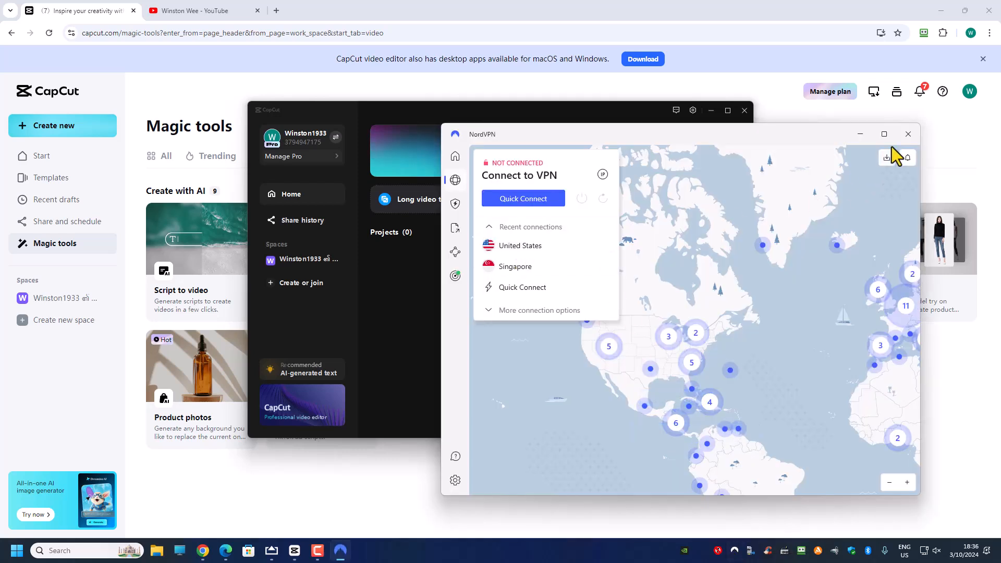
pyautogui.click(908, 134)
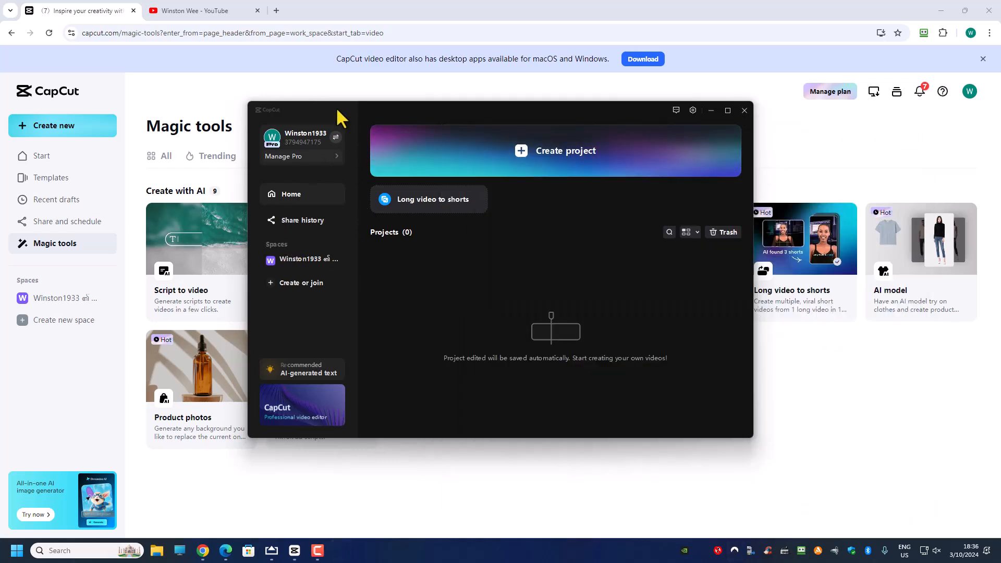
pyautogui.moveTo(284, 167)
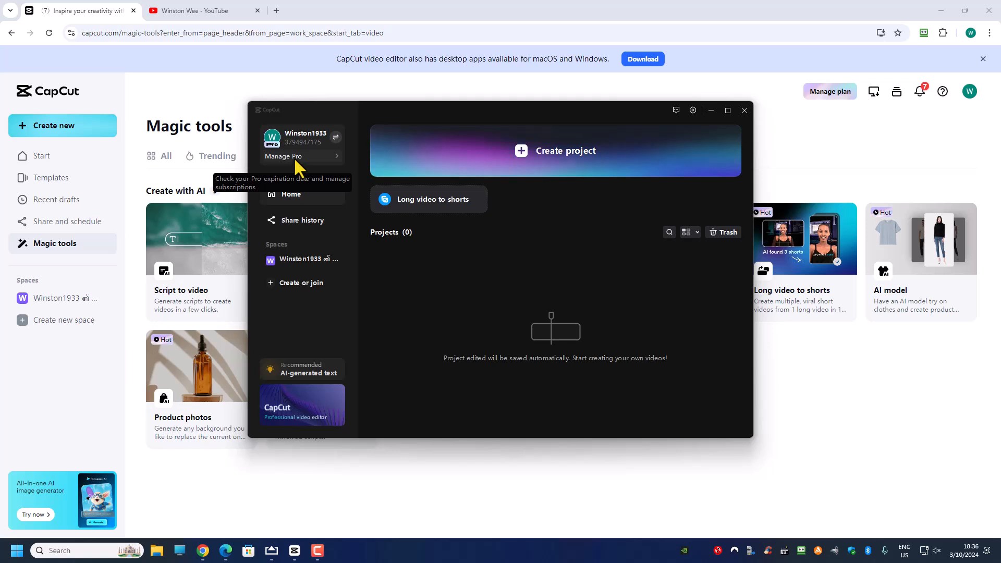
# Step: Browse the Manage Pro subscription plans and pricing, then close the dialog
pyautogui.click(283, 156)
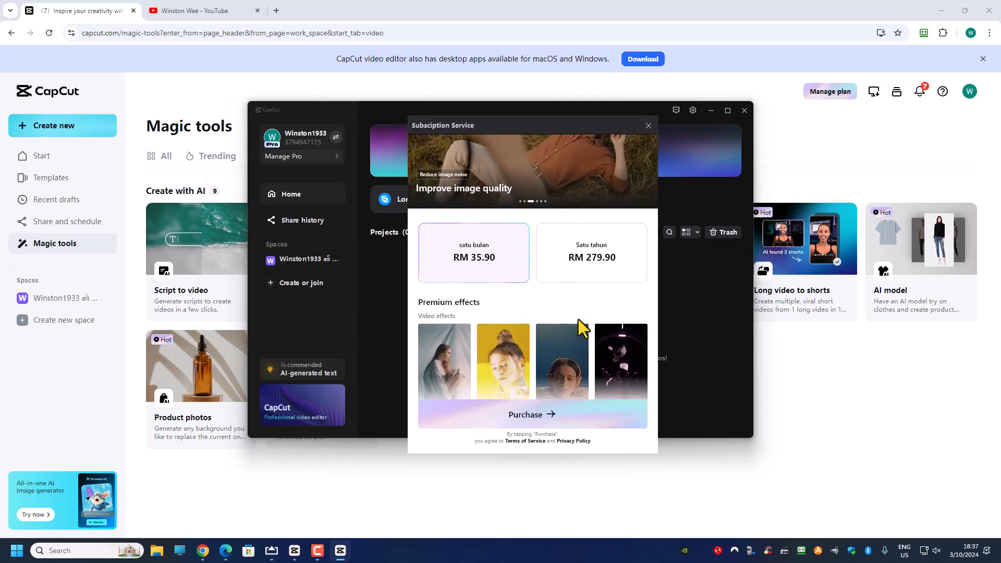
pyautogui.scroll(-3)
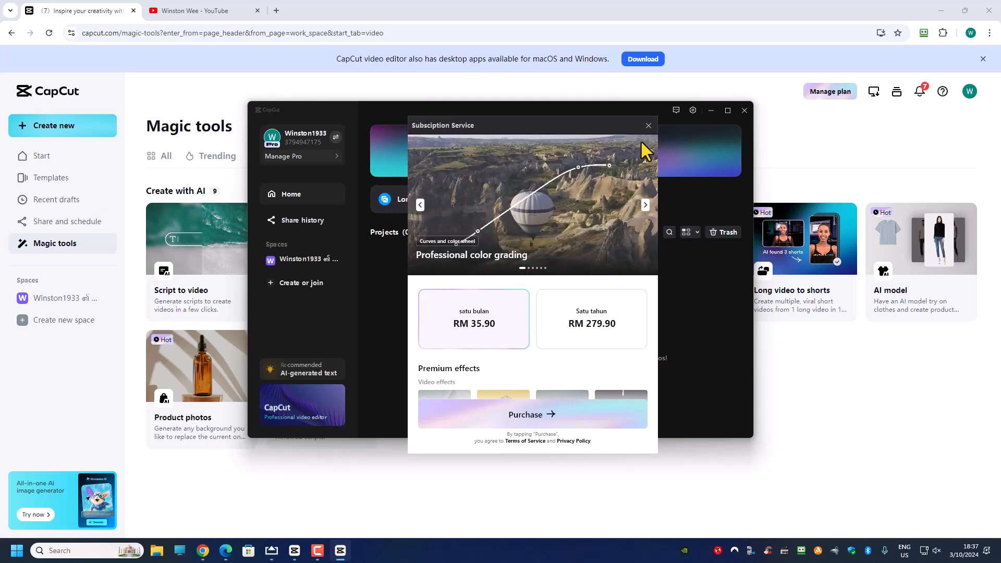
pyautogui.click(649, 125)
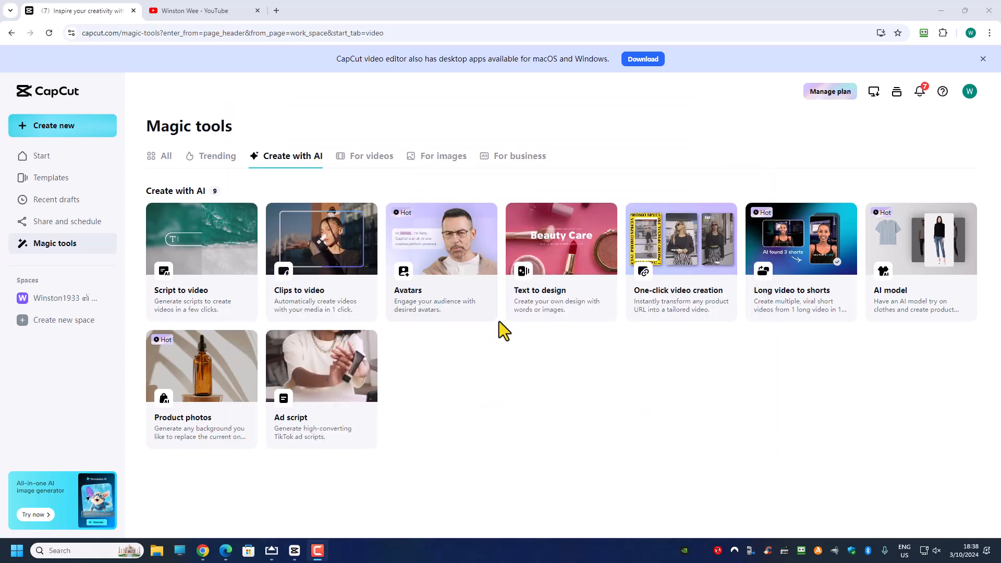
pyautogui.moveTo(404, 388)
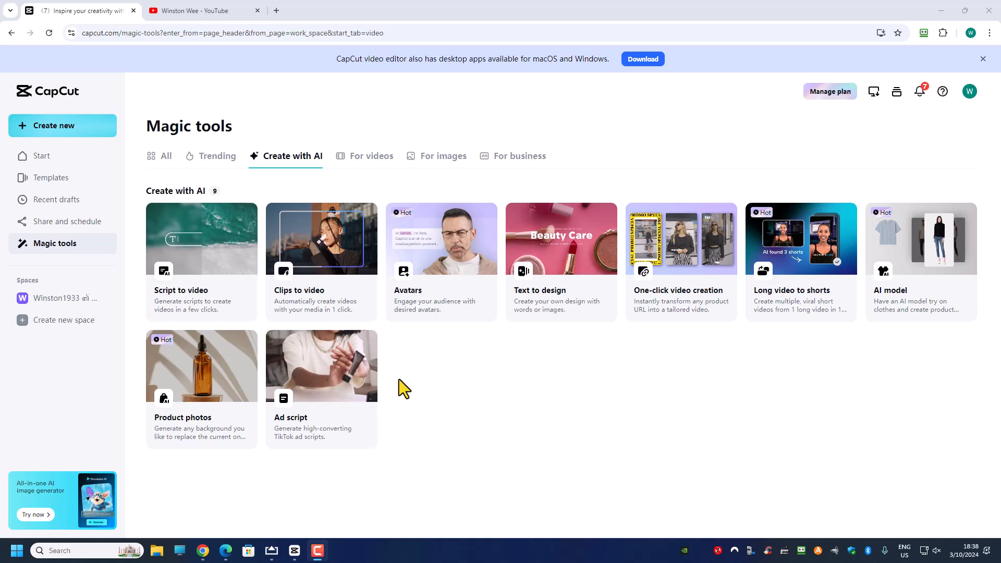
pyautogui.moveTo(745, 192)
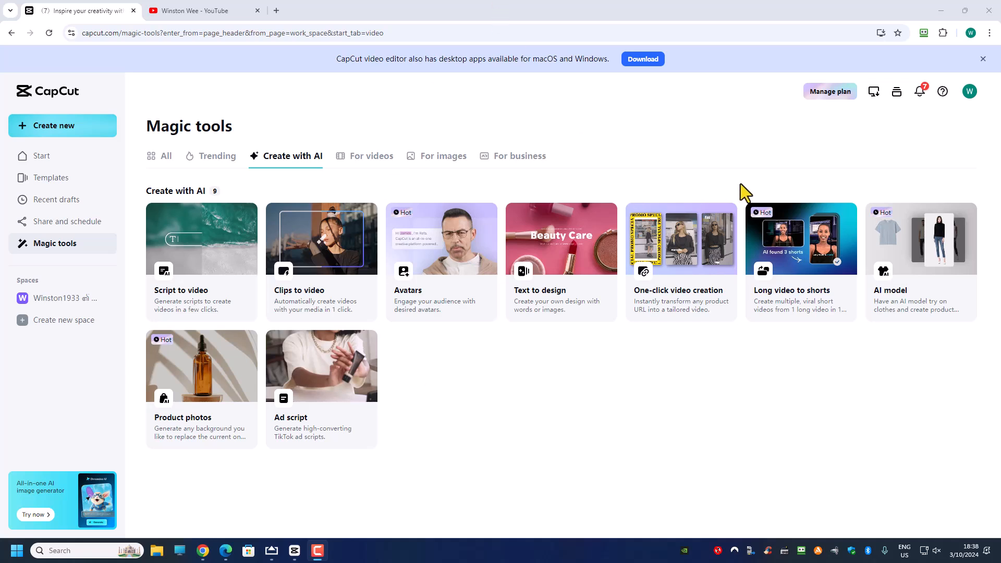
pyautogui.moveTo(272, 559)
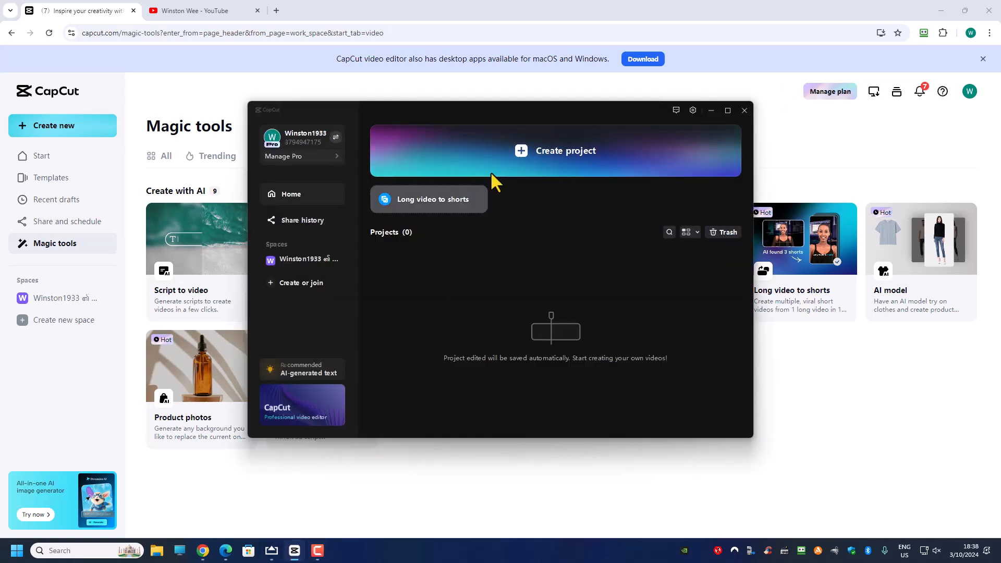
# Step: Switch to the AirServer window mirroring the phone's home screen
pyautogui.click(744, 110)
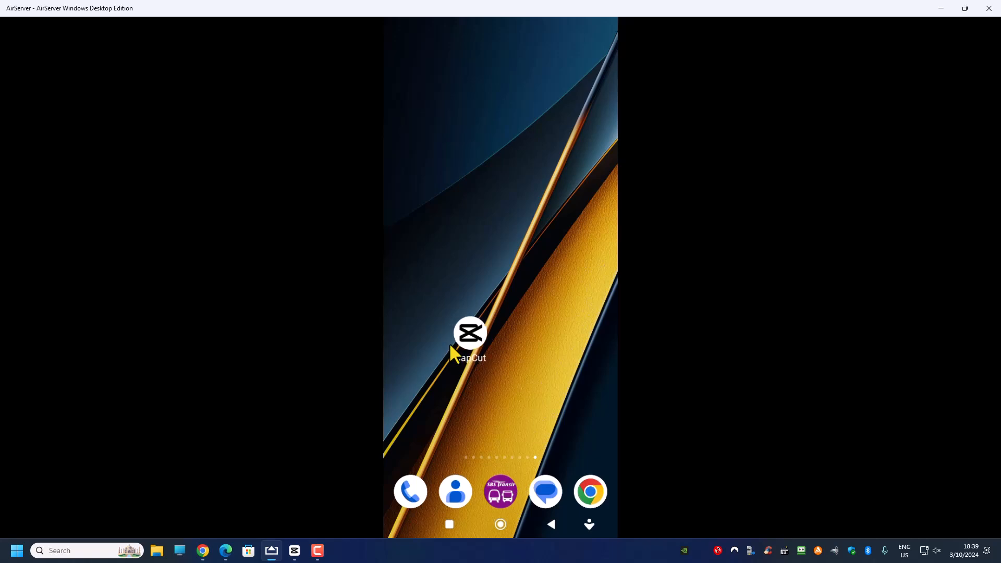
pyautogui.moveTo(473, 387)
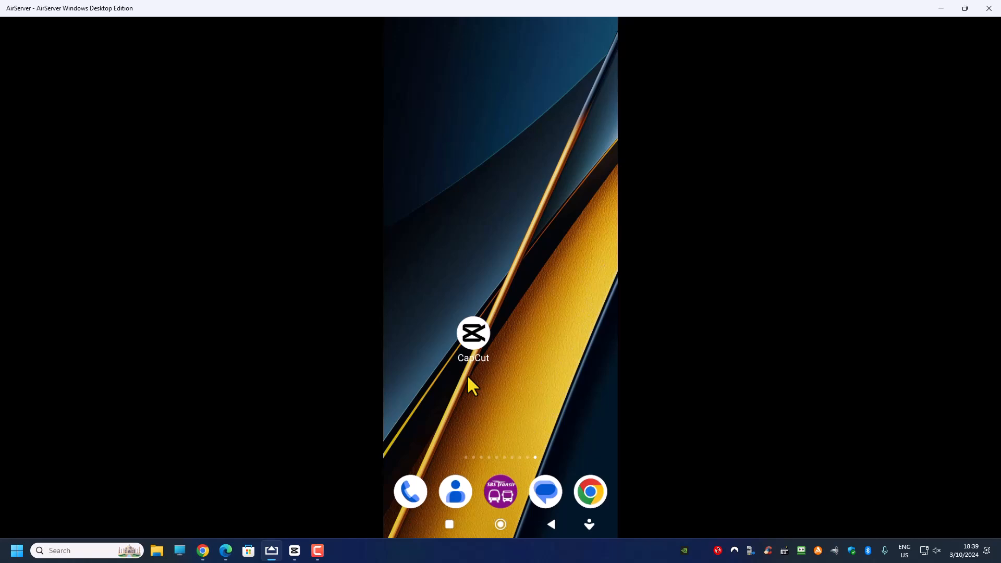
# Step: Launch CapCut on the phone and open the Me account profile tab
pyautogui.click(473, 333)
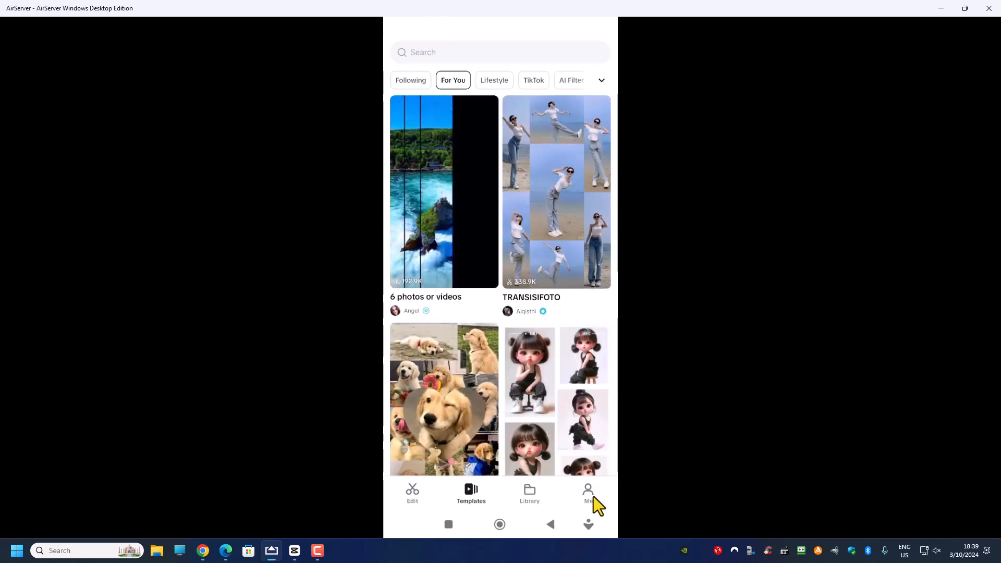
pyautogui.click(588, 493)
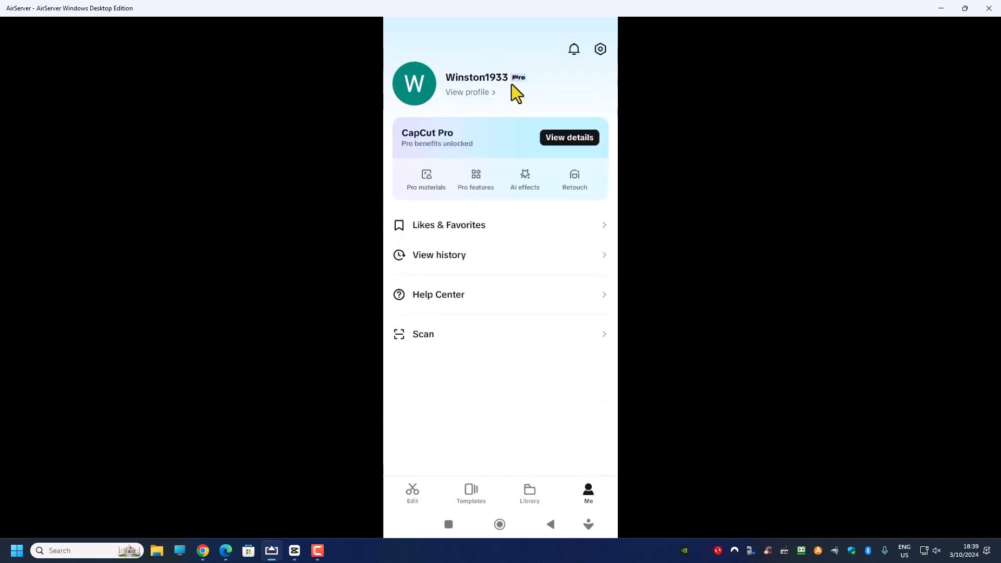
pyautogui.moveTo(500, 113)
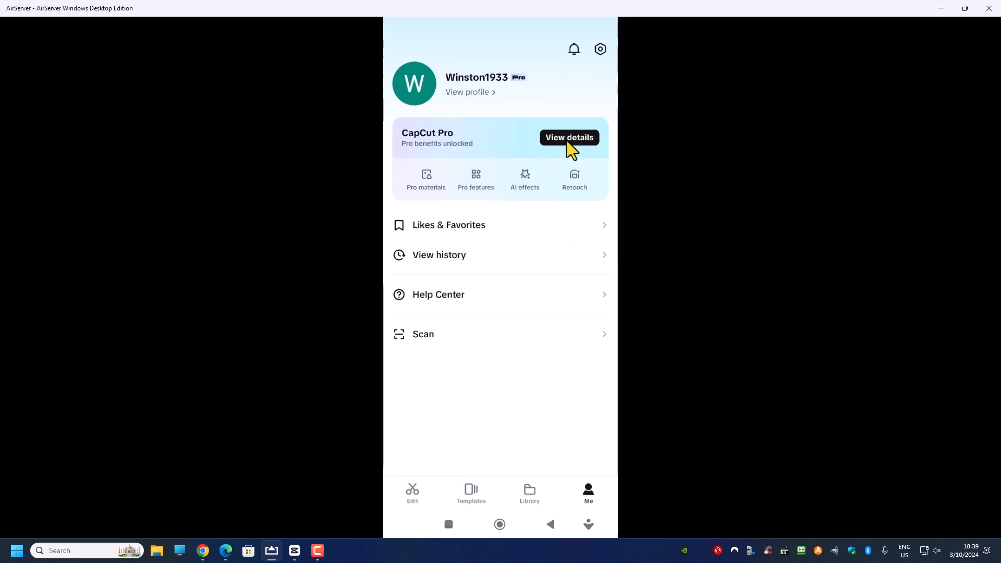
# Step: Browse the CapCut Pro membership details, then open Buy and check credits
pyautogui.click(569, 138)
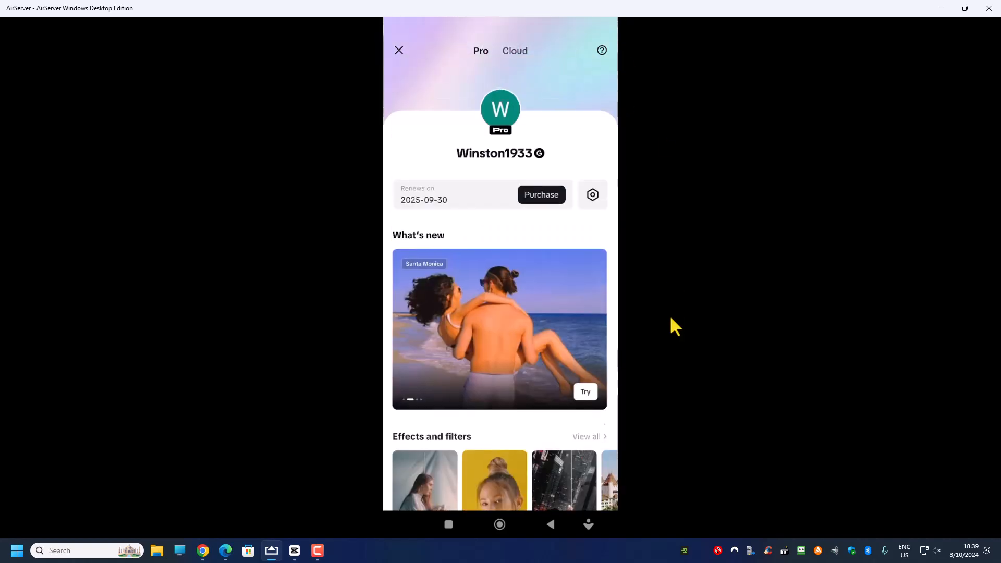
pyautogui.scroll(-3)
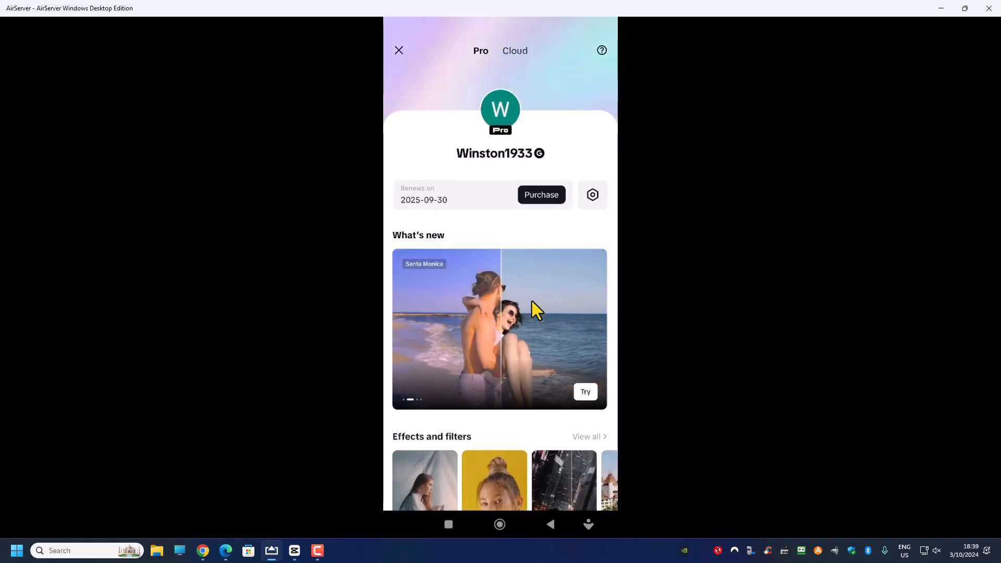
pyautogui.scroll(-3)
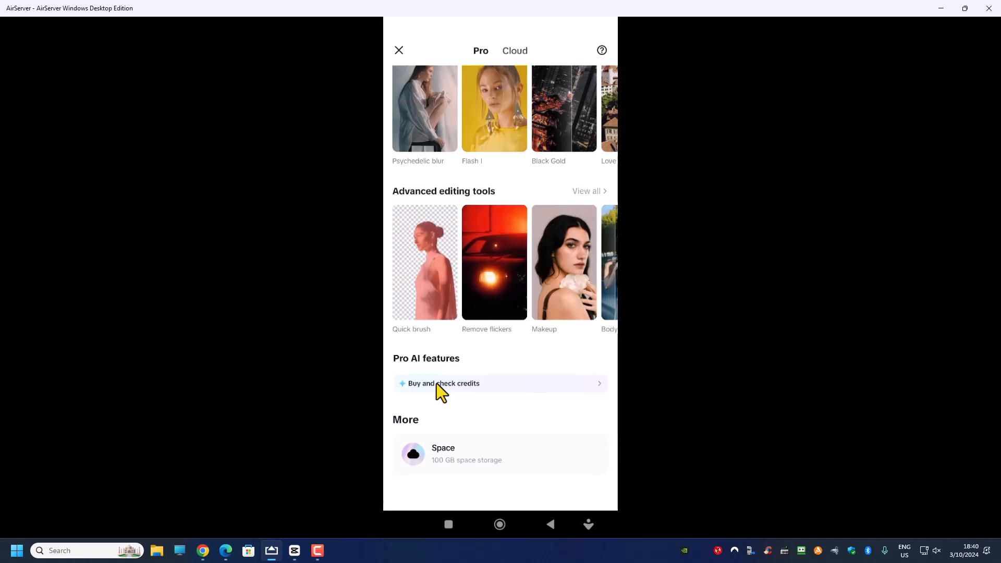
pyautogui.click(444, 383)
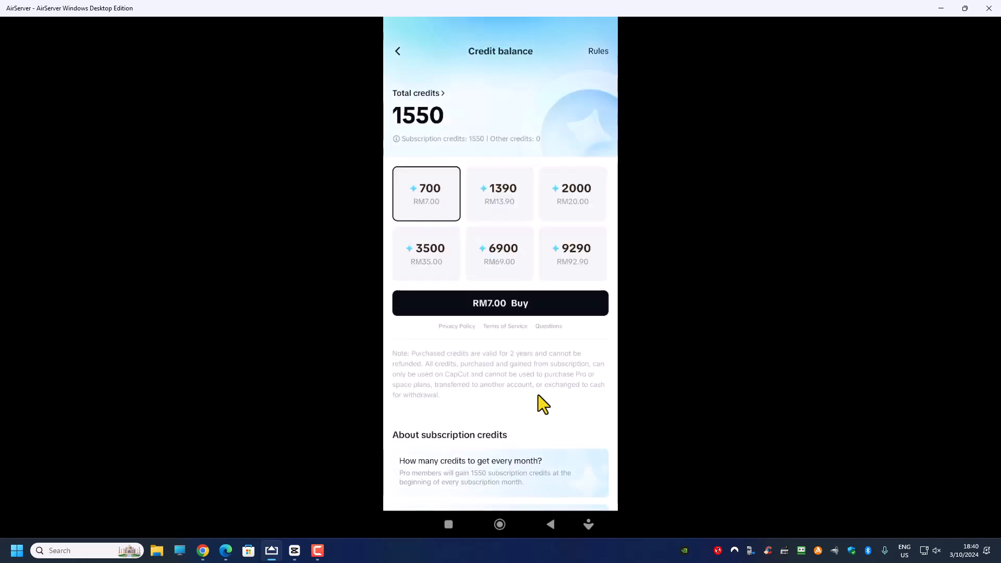
pyautogui.moveTo(419, 240)
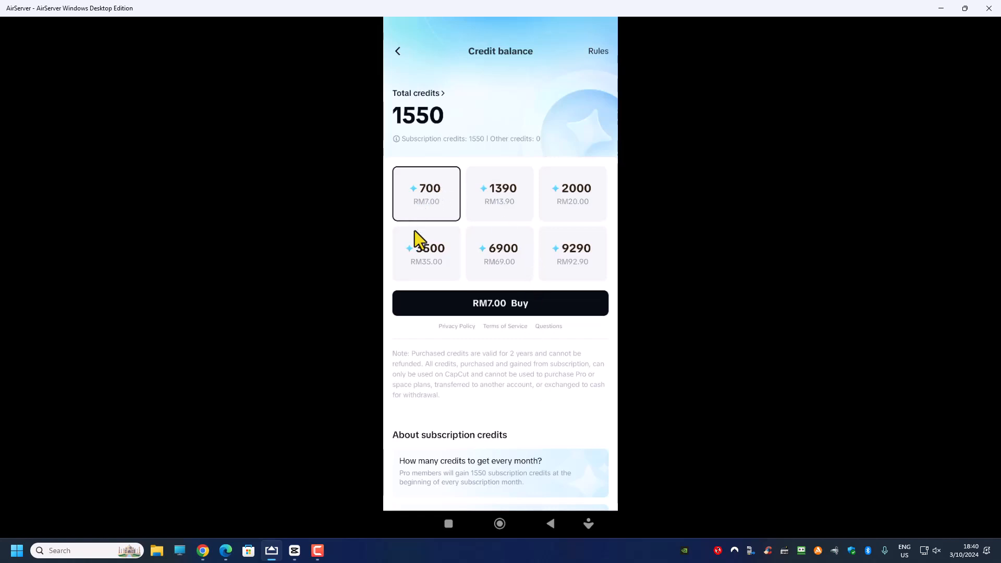
pyautogui.moveTo(397, 121)
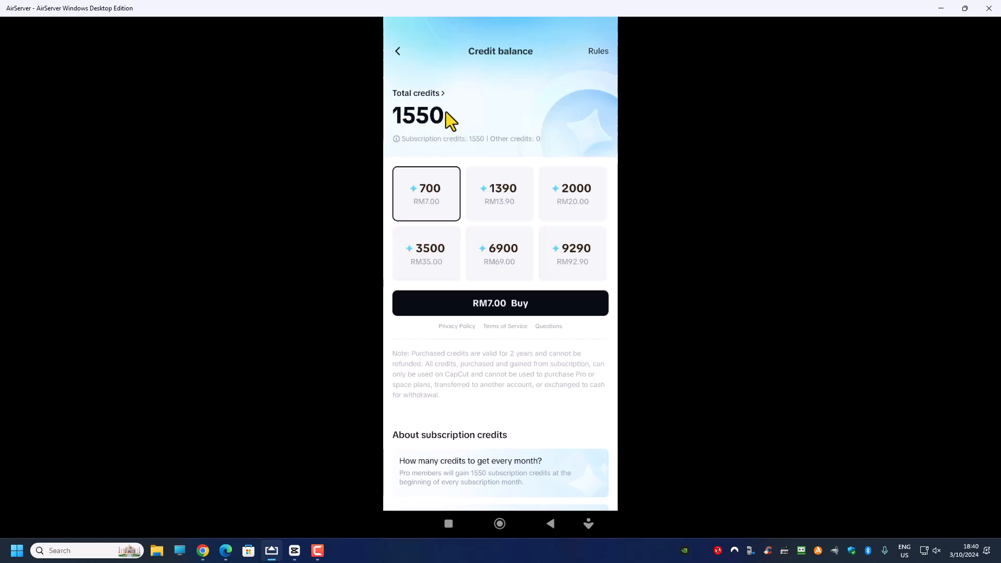
pyautogui.moveTo(403, 159)
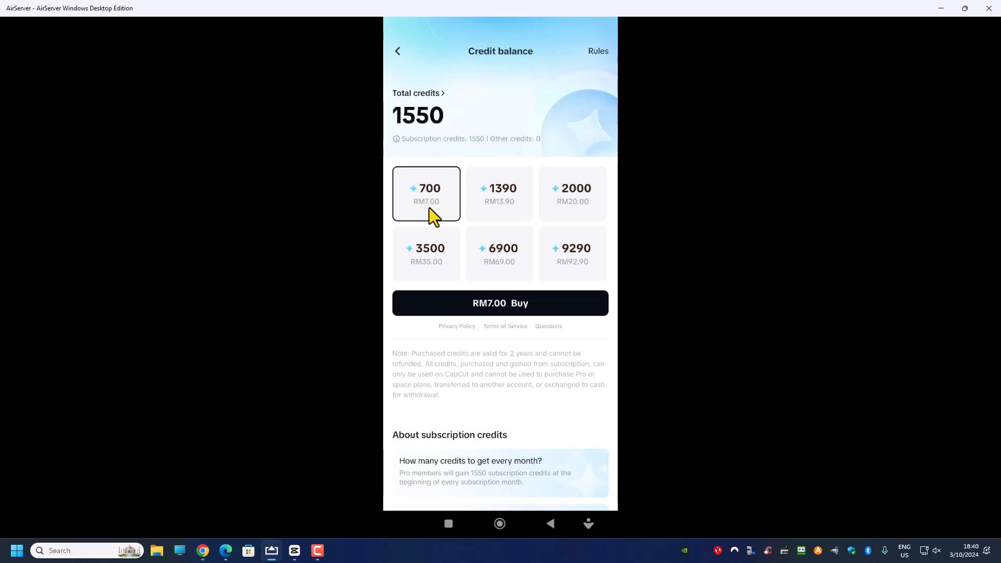
pyautogui.moveTo(489, 249)
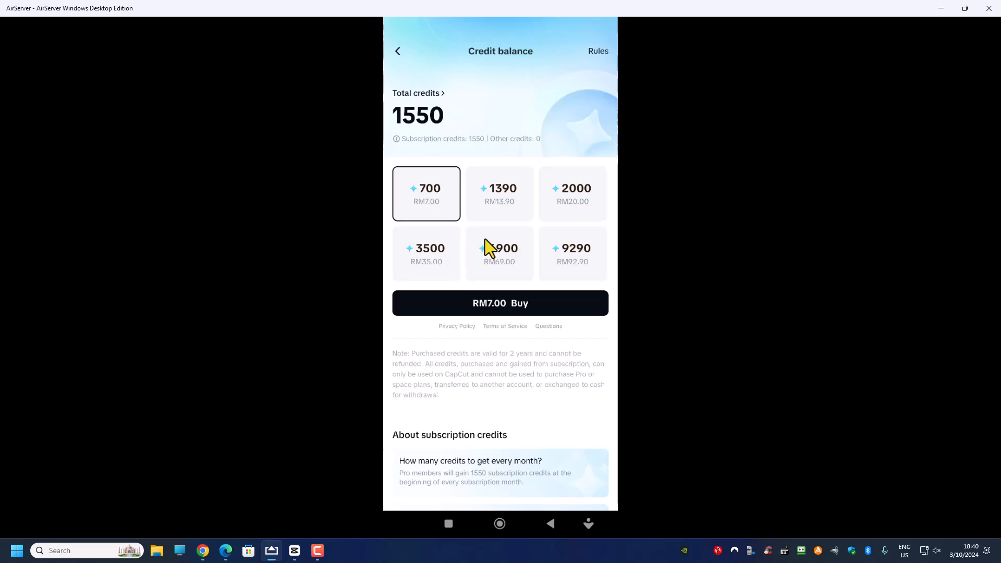
pyautogui.moveTo(581, 272)
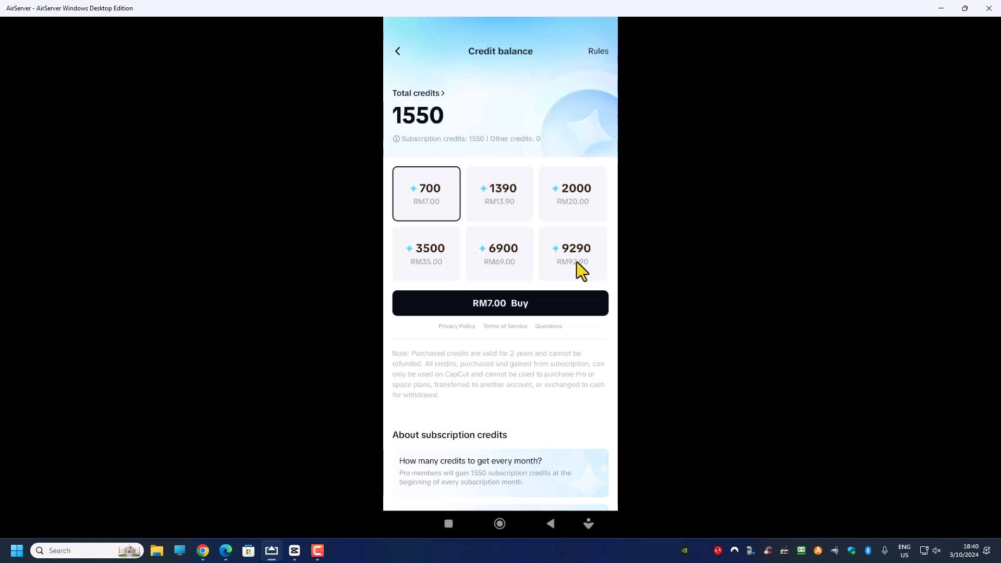
# Step: Select the 9290-credit package priced at RM92.90
pyautogui.click(573, 253)
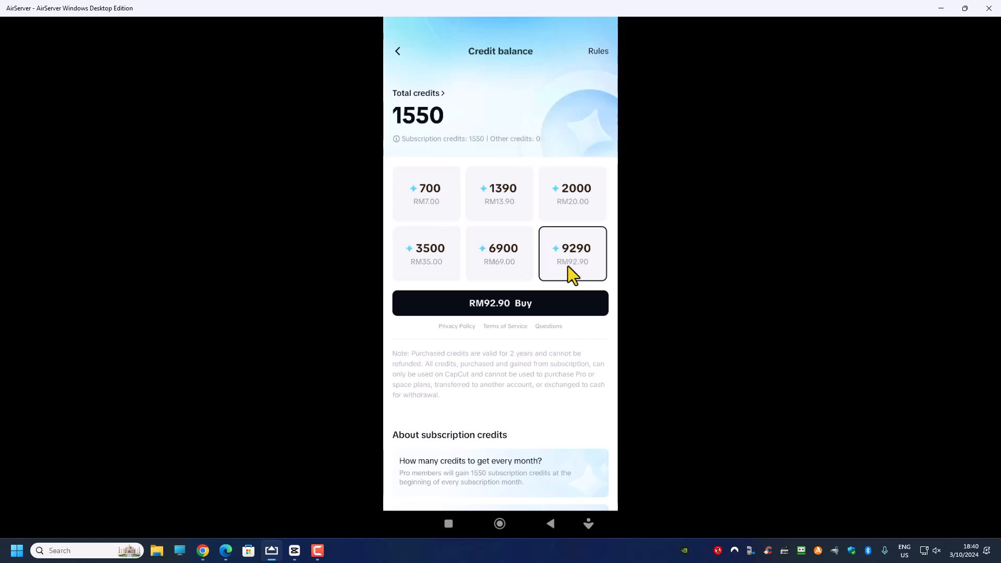
pyautogui.moveTo(414, 146)
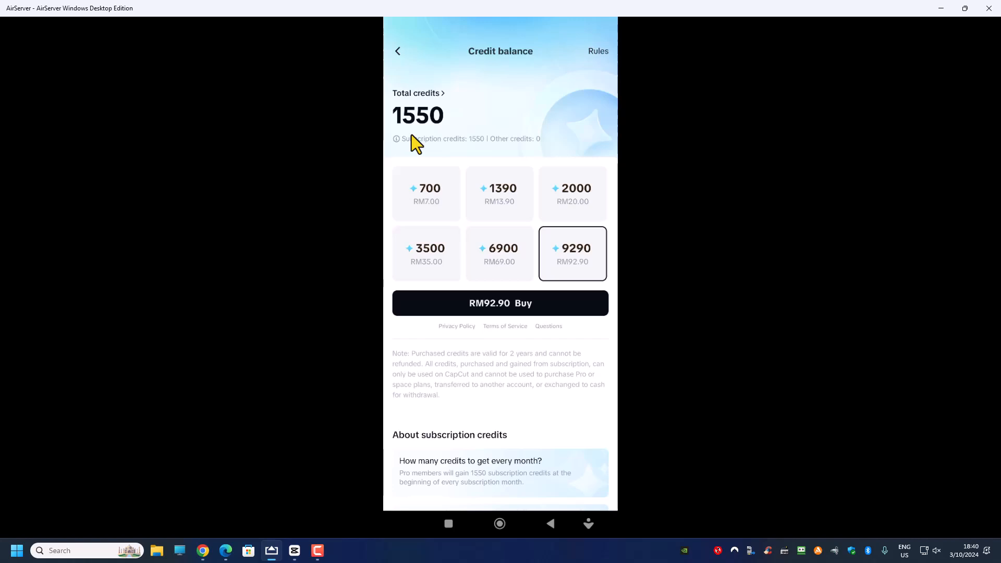
pyautogui.moveTo(406, 142)
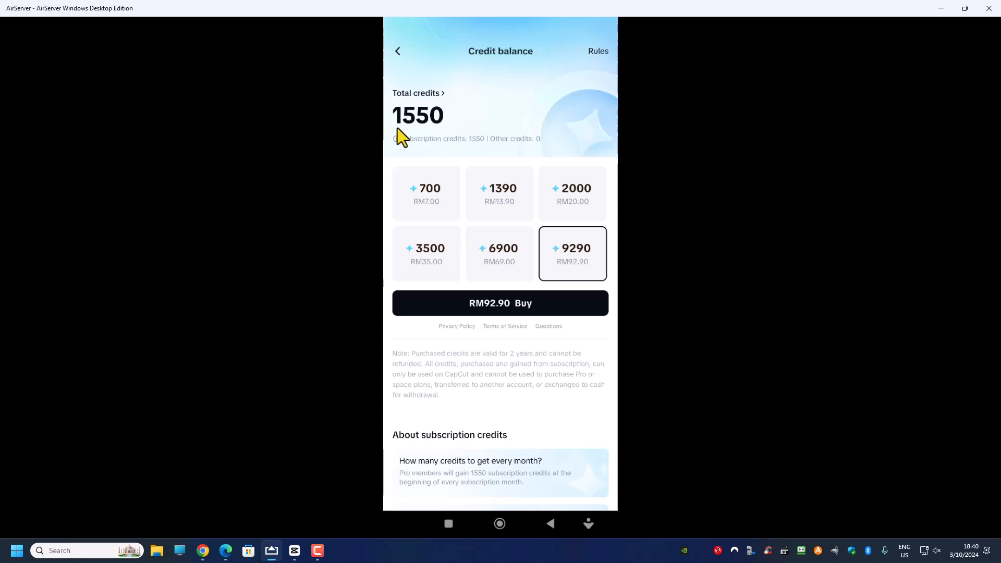
pyautogui.moveTo(447, 149)
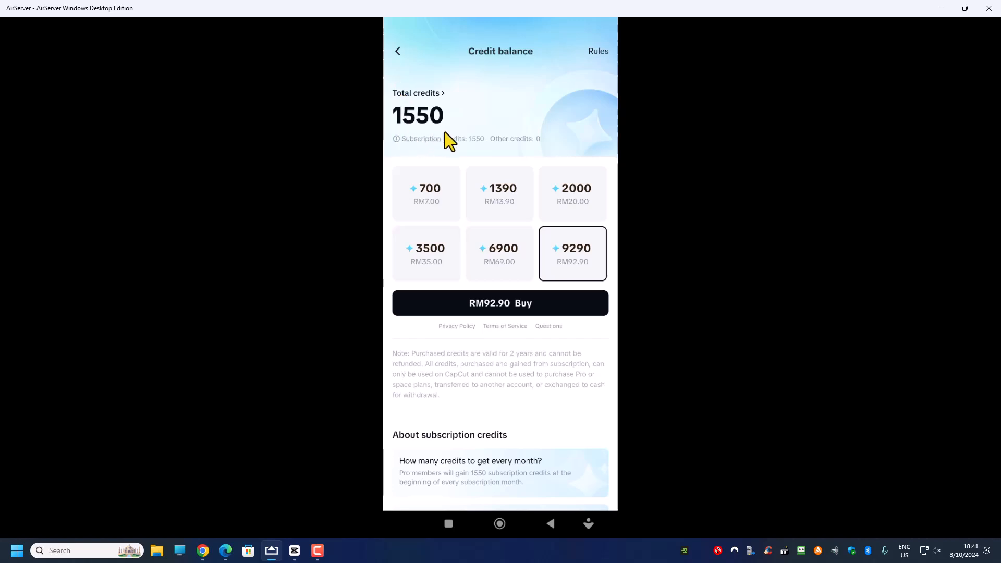
pyautogui.moveTo(429, 160)
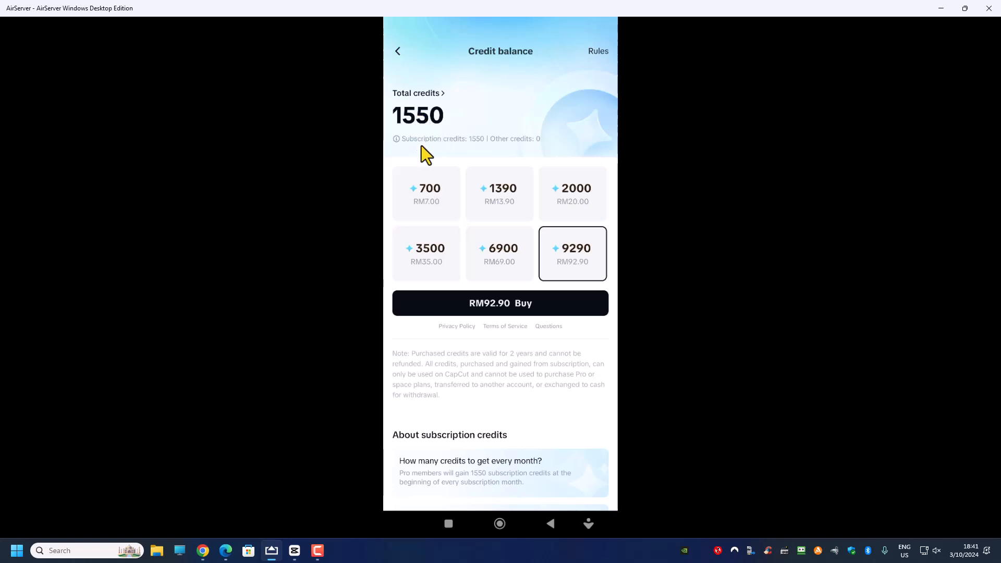
pyautogui.moveTo(509, 258)
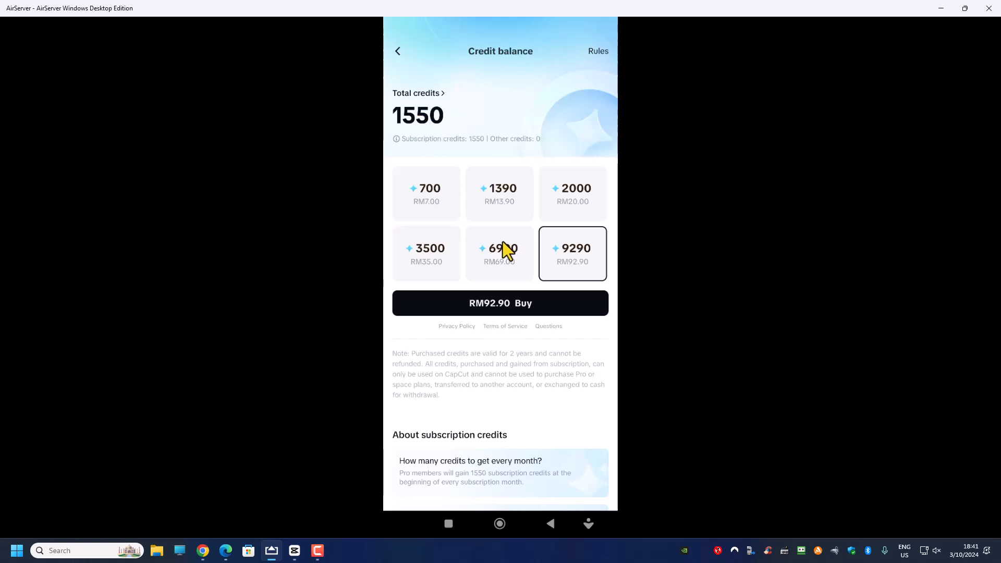
pyautogui.click(573, 193)
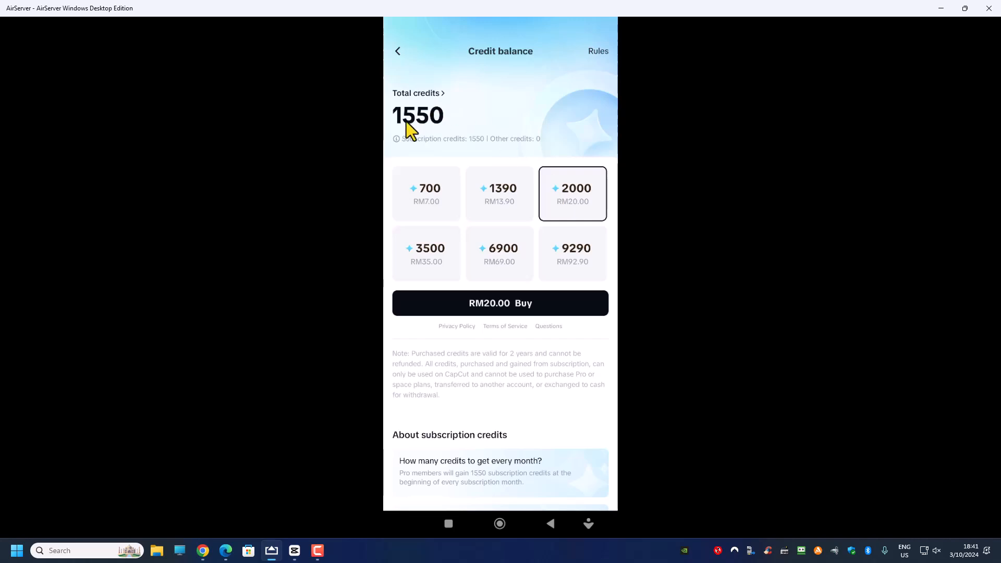
pyautogui.moveTo(425, 167)
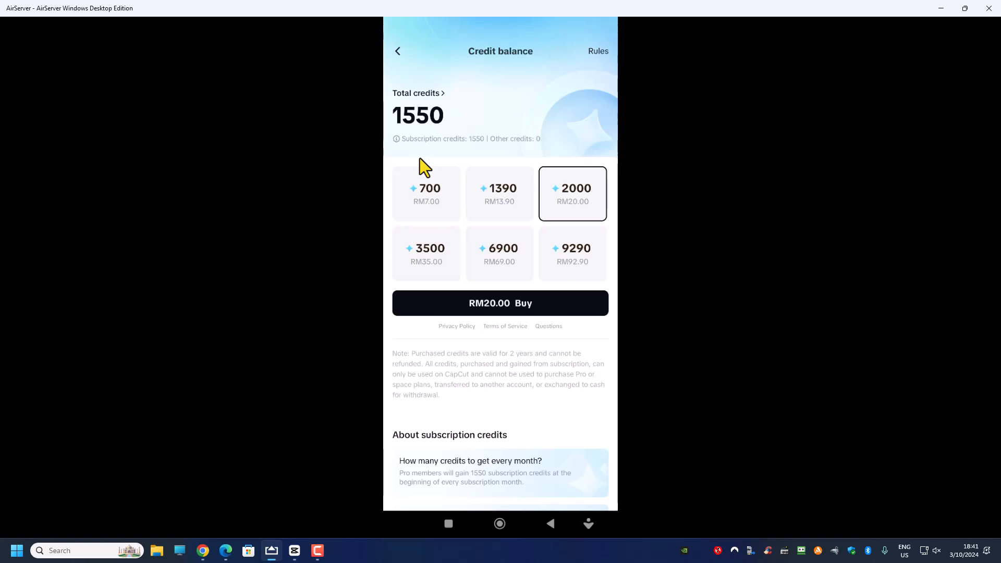
pyautogui.moveTo(421, 119)
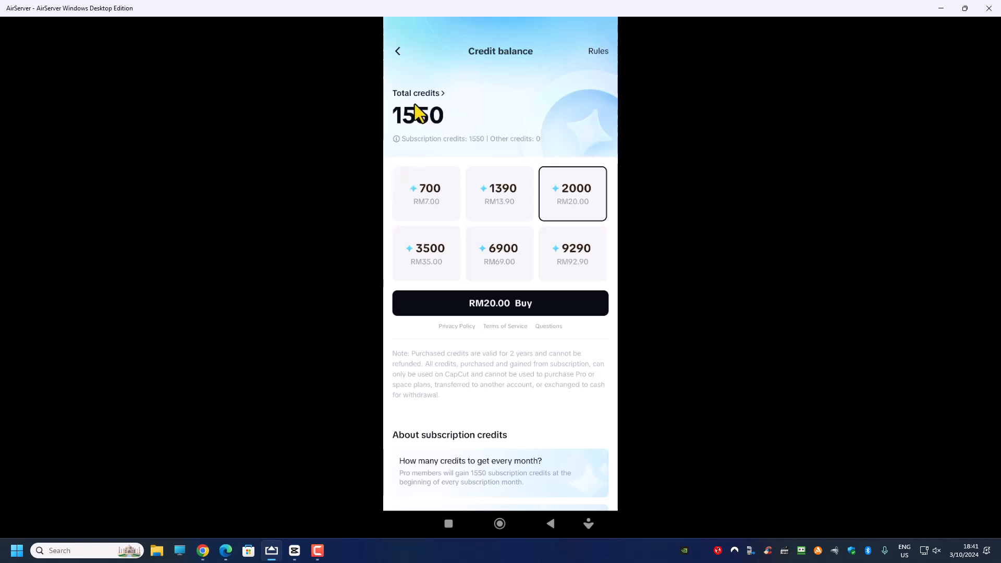
pyautogui.moveTo(431, 140)
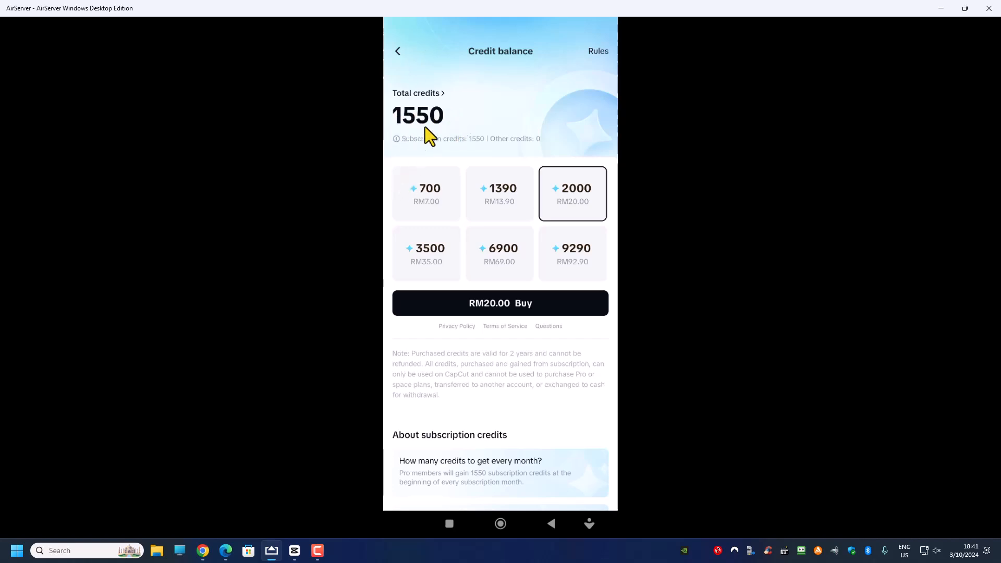
pyautogui.moveTo(559, 207)
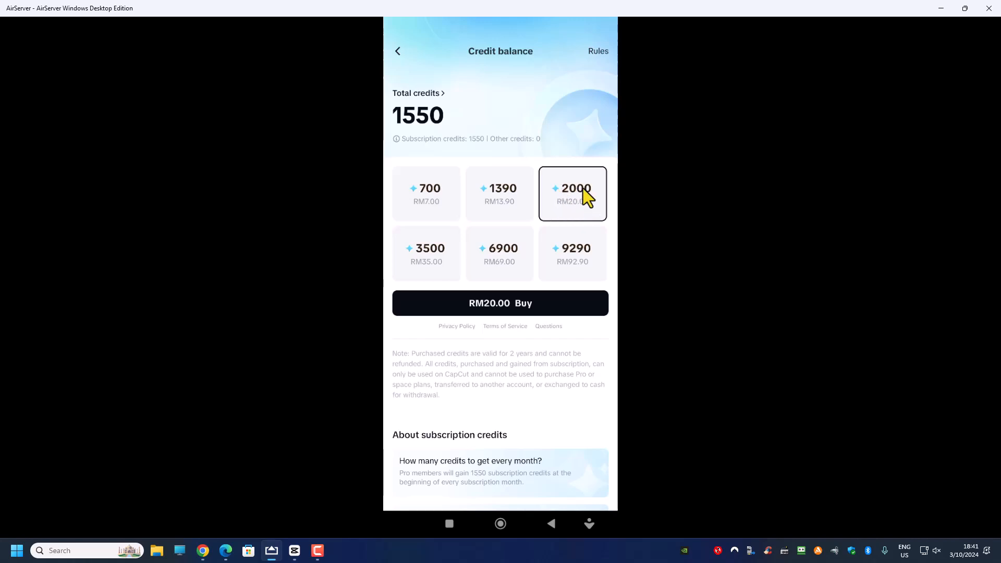
pyautogui.moveTo(585, 214)
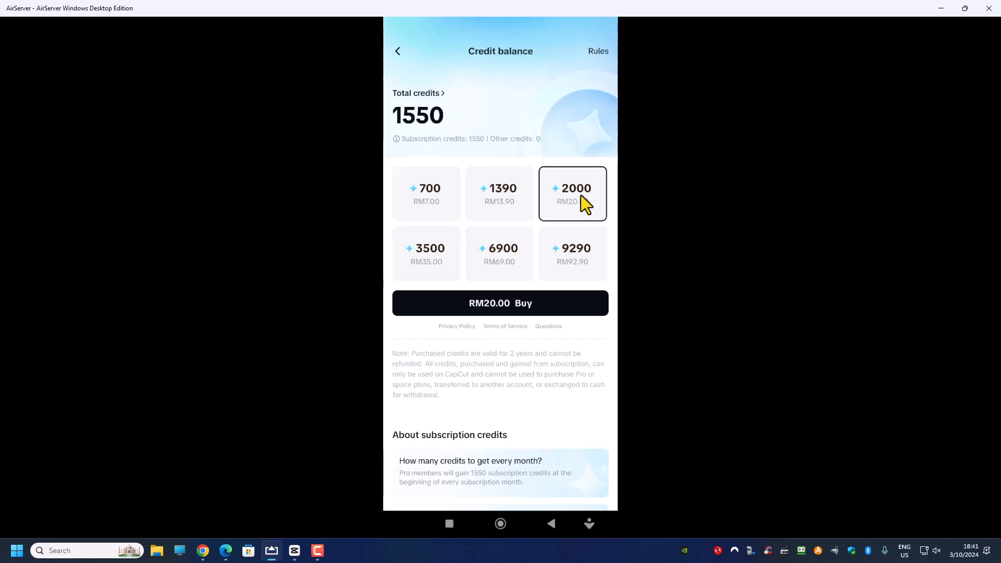
pyautogui.moveTo(519, 269)
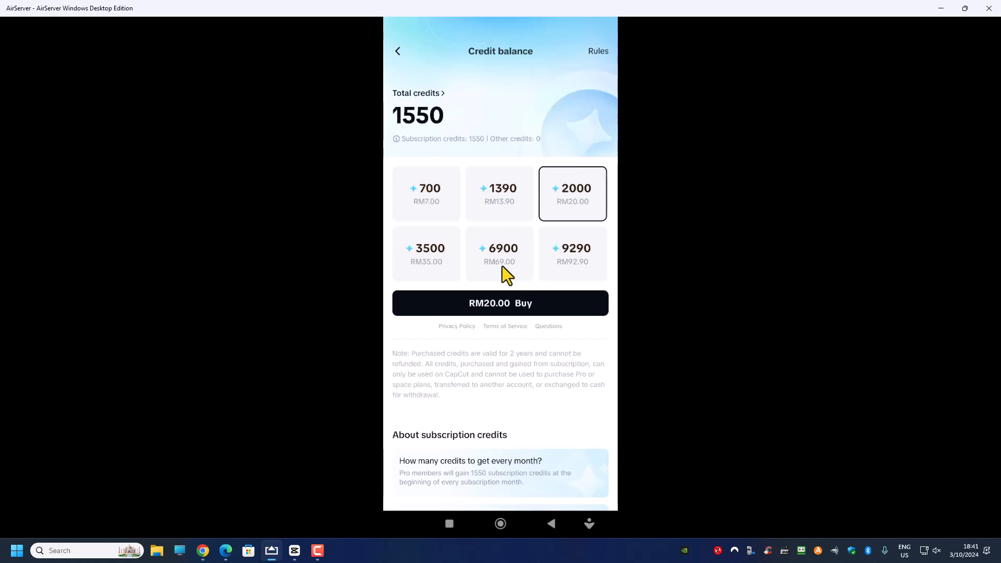
pyautogui.moveTo(486, 276)
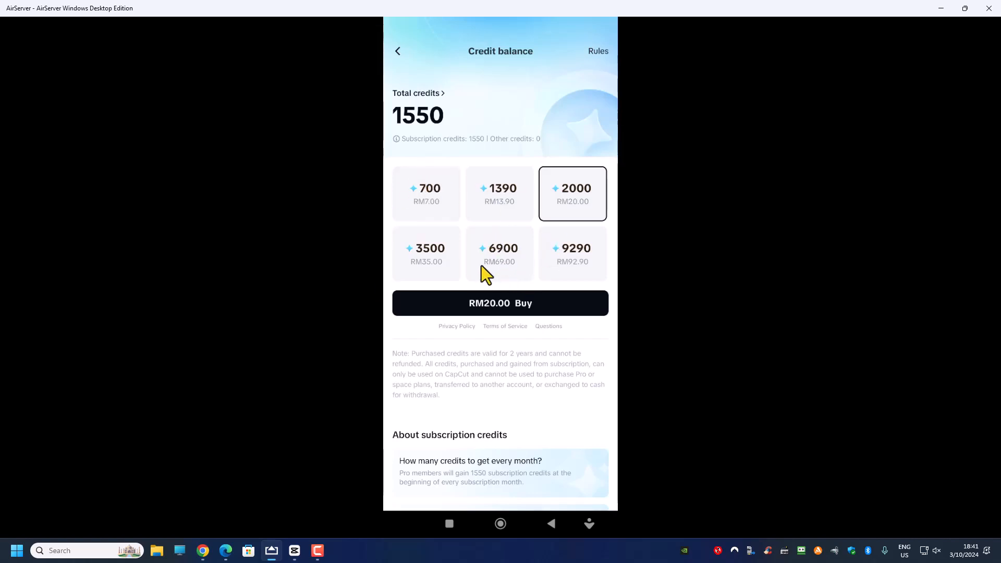
pyautogui.moveTo(439, 156)
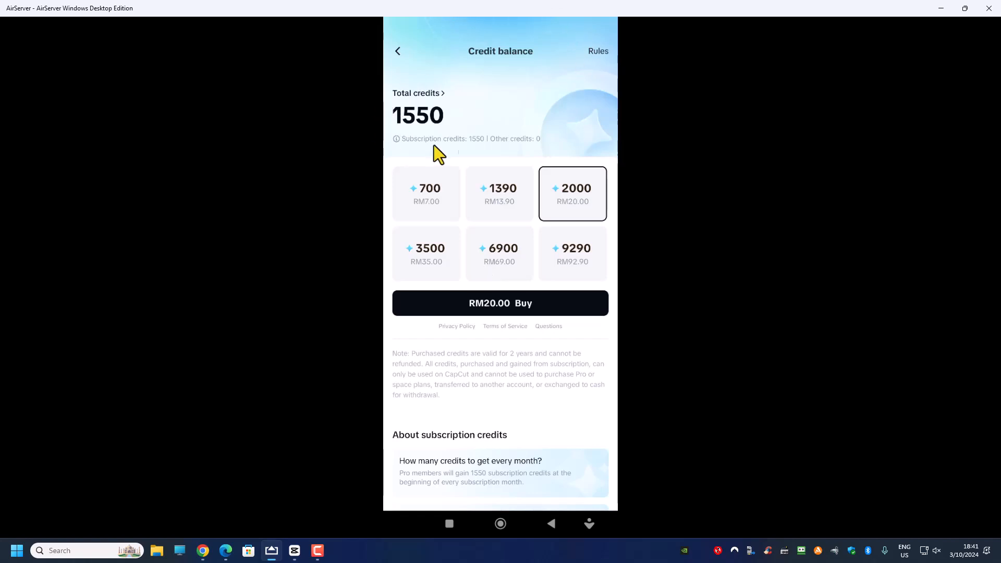
pyautogui.moveTo(400, 123)
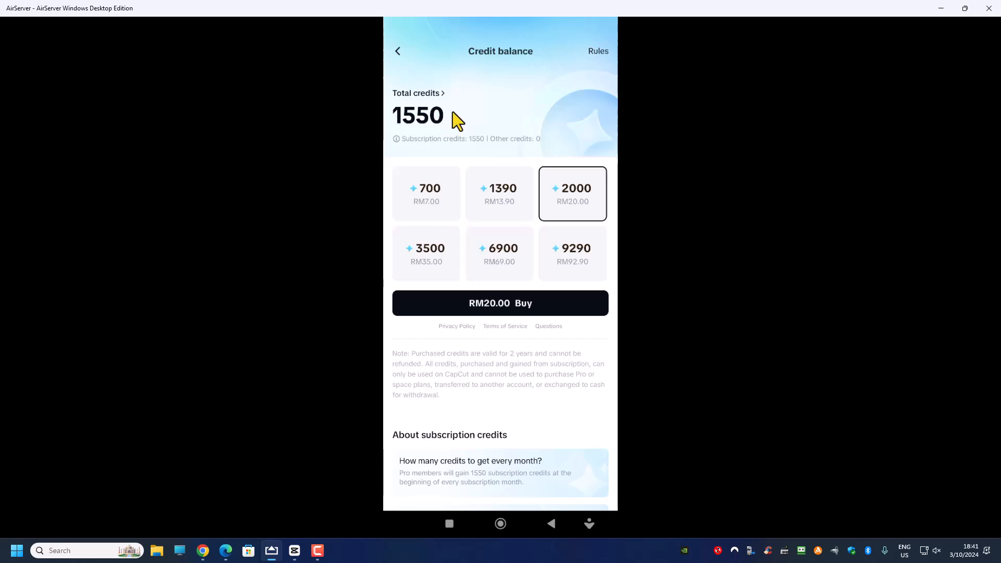
pyautogui.moveTo(560, 204)
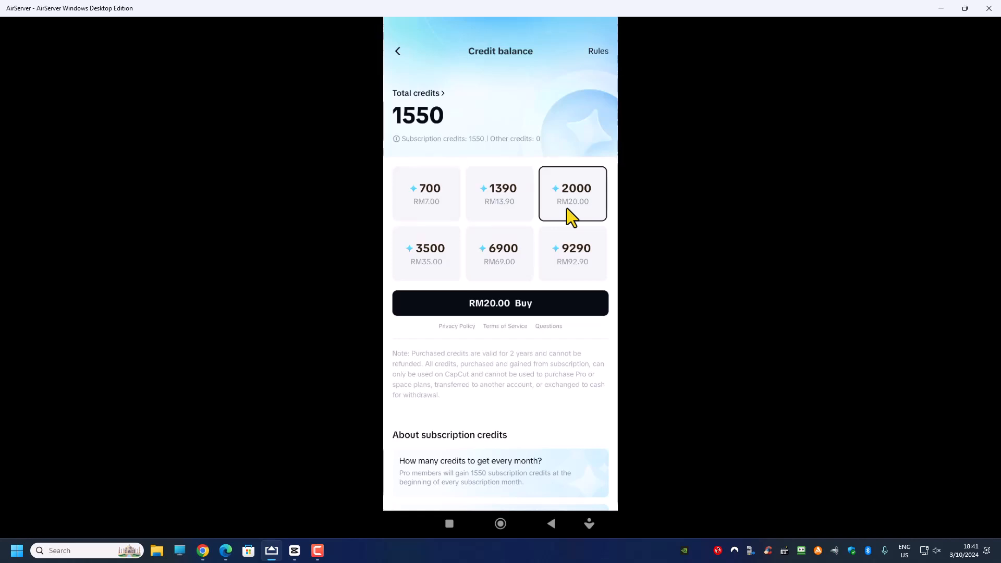
pyautogui.moveTo(184, 511)
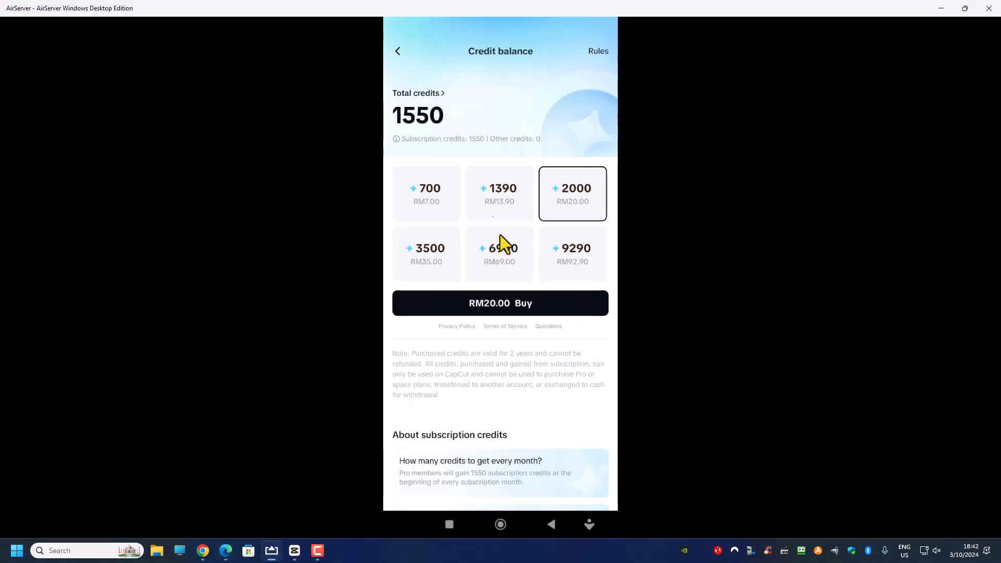
pyautogui.moveTo(388, 97)
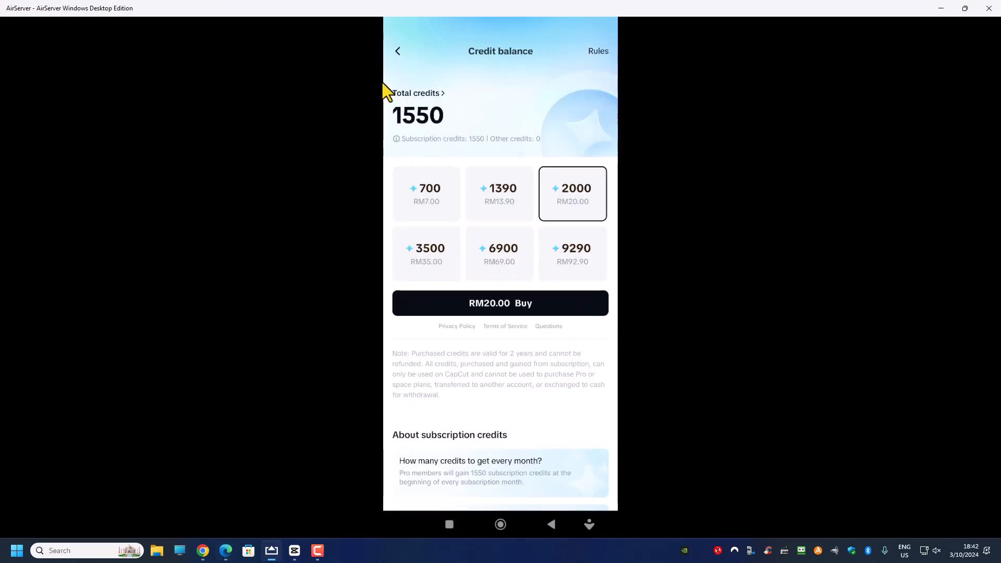
pyautogui.moveTo(433, 141)
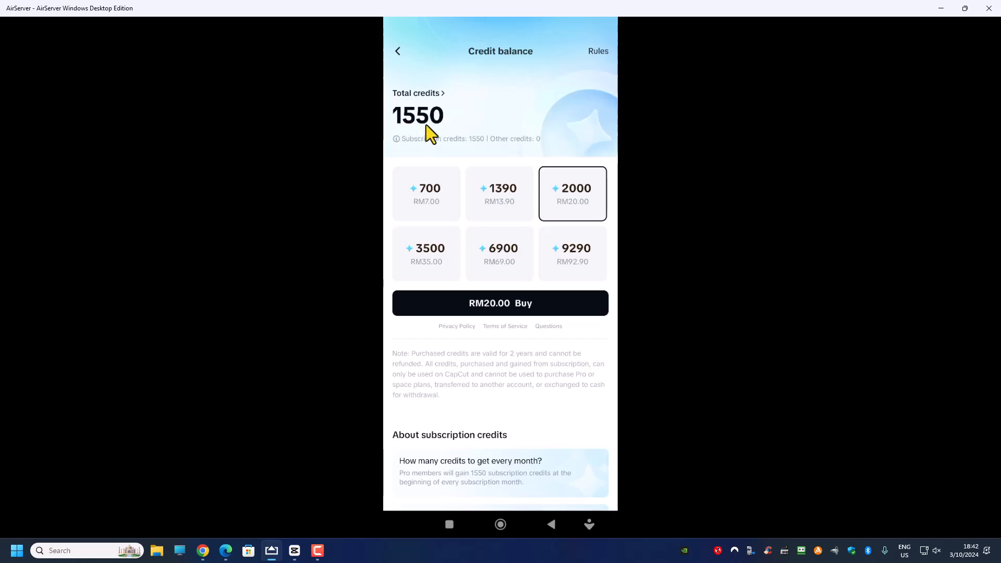
pyautogui.moveTo(424, 138)
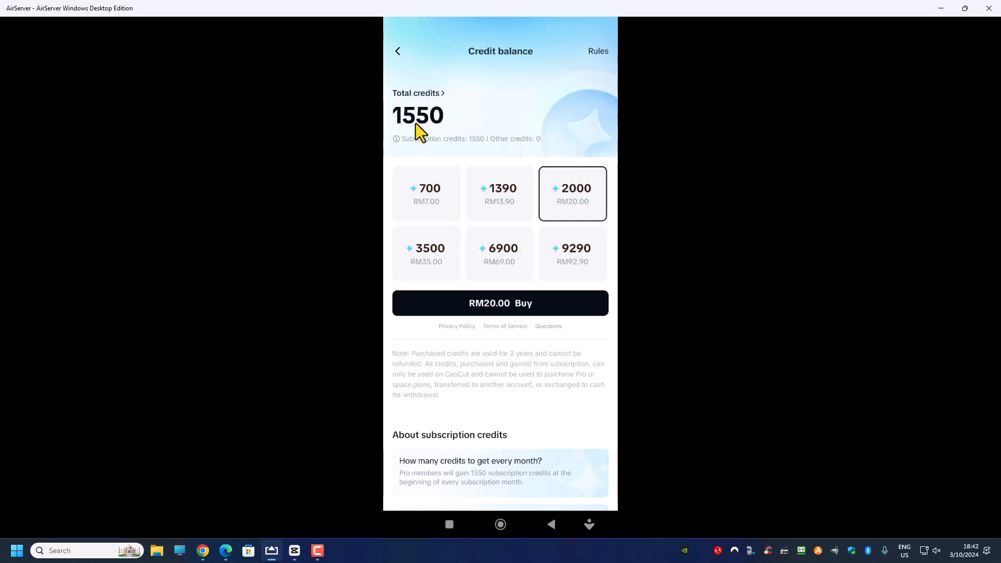
pyautogui.moveTo(494, 211)
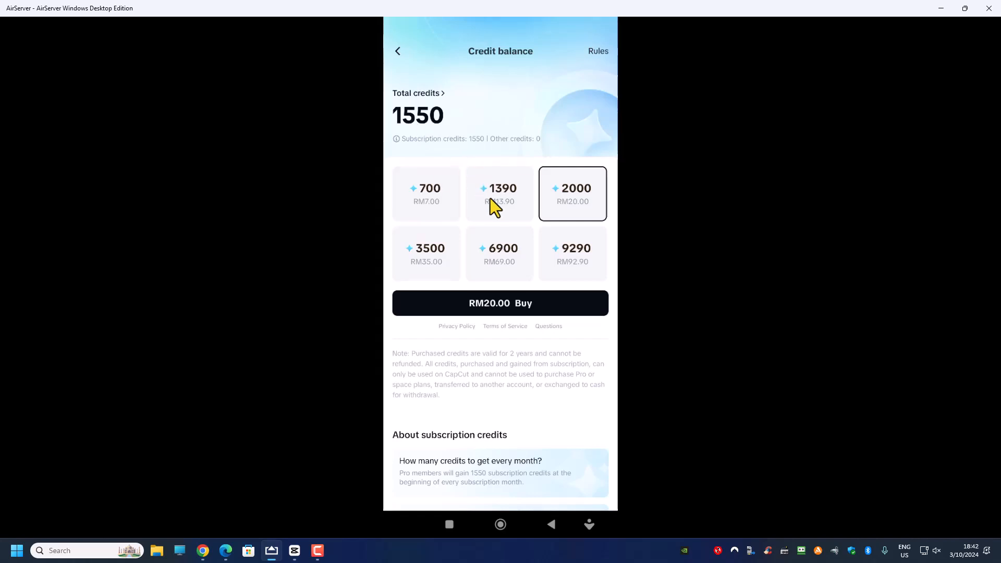
pyautogui.moveTo(932, 41)
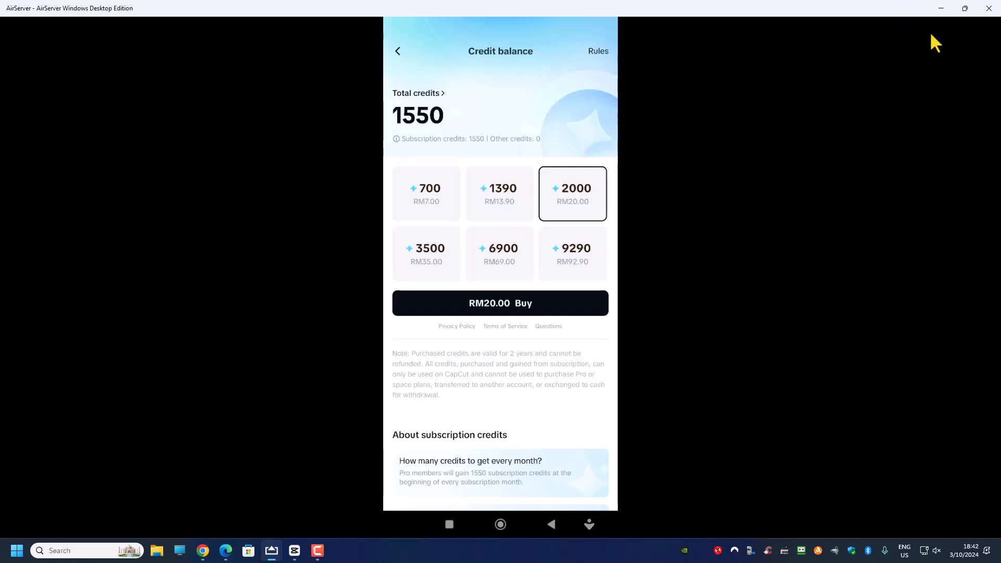
pyautogui.moveTo(730, 144)
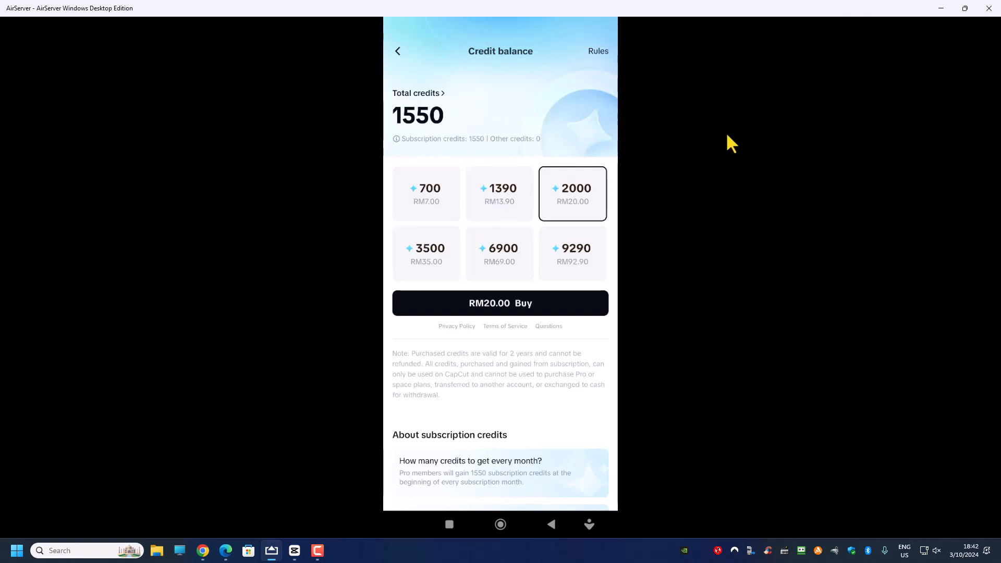
pyautogui.moveTo(873, 47)
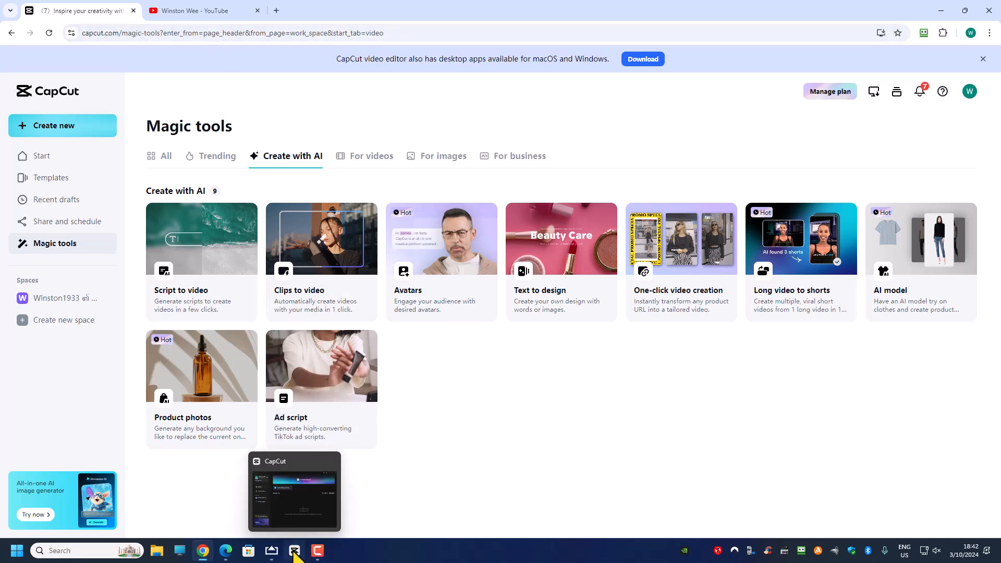
pyautogui.click(295, 551)
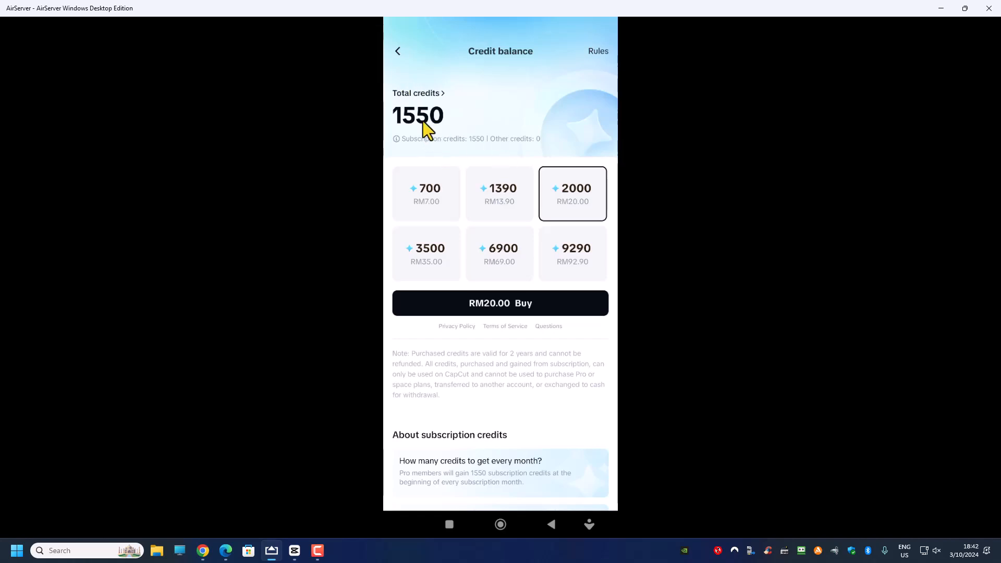
pyautogui.moveTo(429, 121)
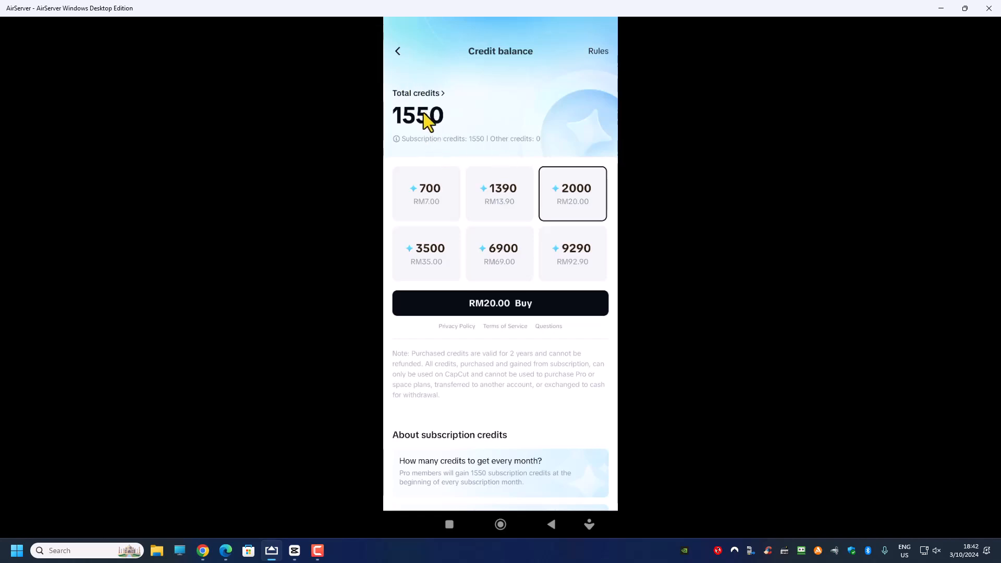